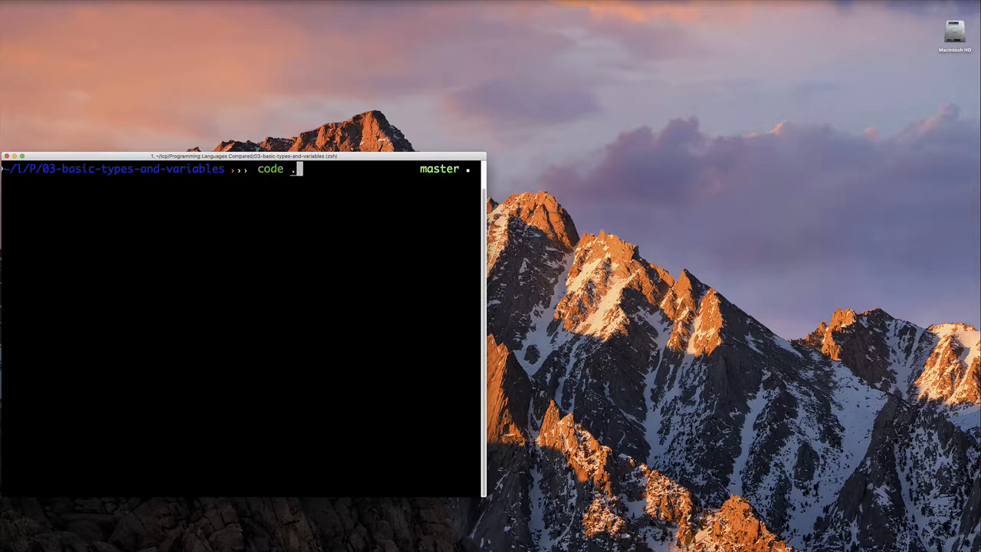
- Run 'code .' to open the 03-basic-types-and-variables folder in VS Code
key(Return)
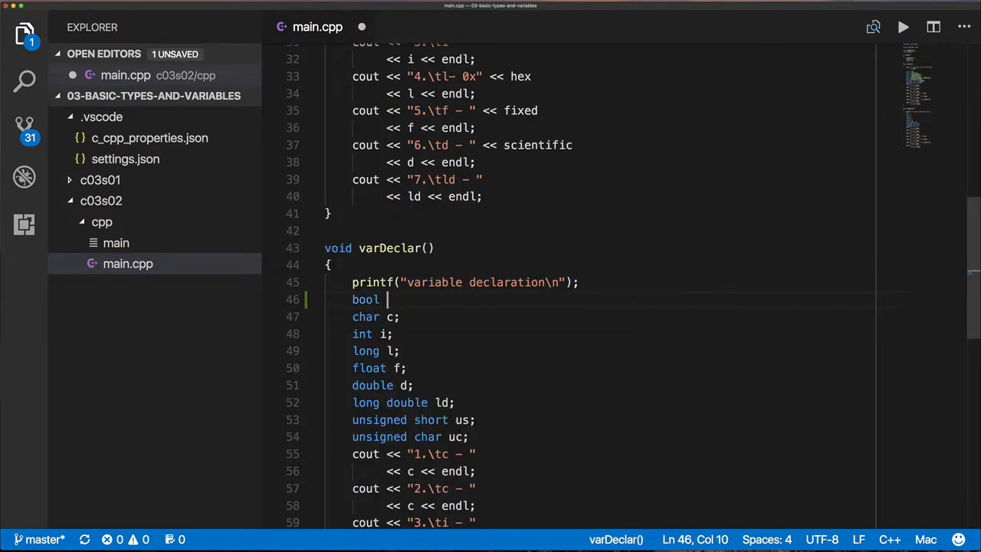
- Declare bool b in varDeclar and print it with cout as entry 0
text(b;)
text(cout << "0.\b - " )
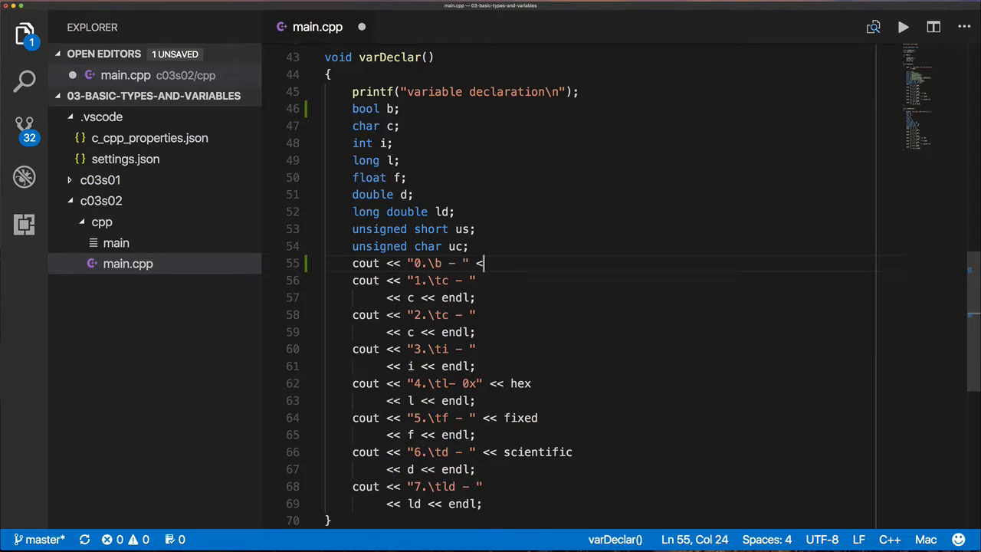
text(<< b << endl;)
text(auto b)
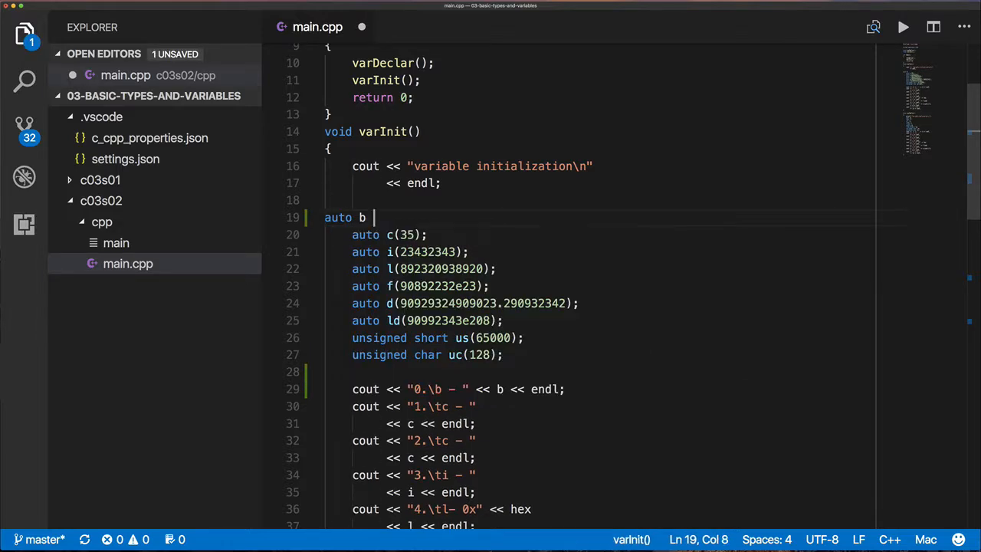
- Initialise b as auto b(true) in varInit and run the program, showing b as 1
text((true);)
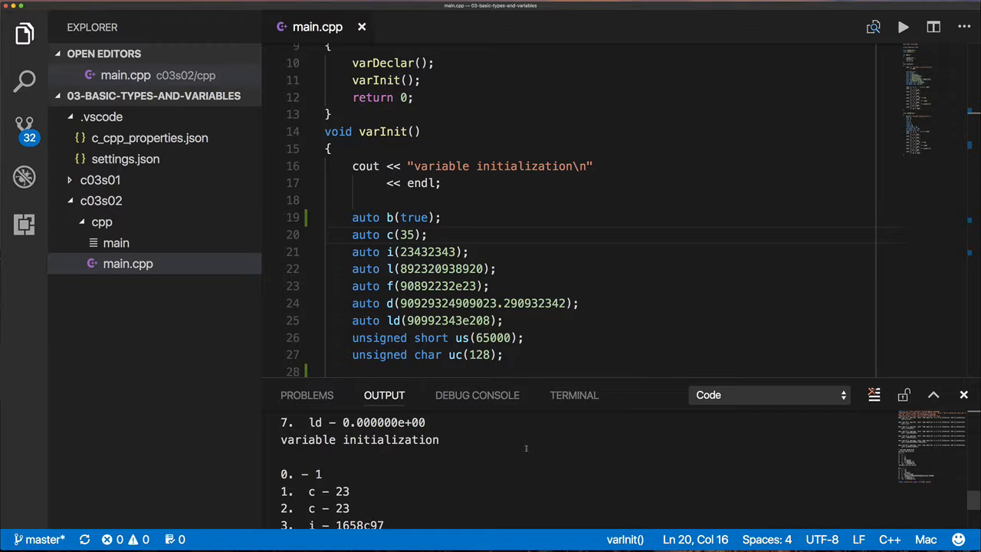
double_click(366, 217)
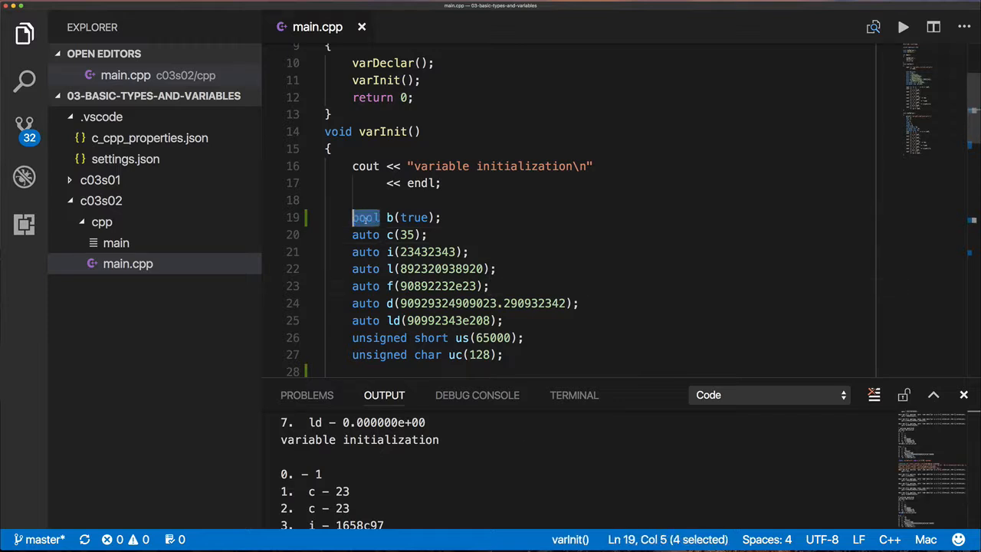
text(auto)
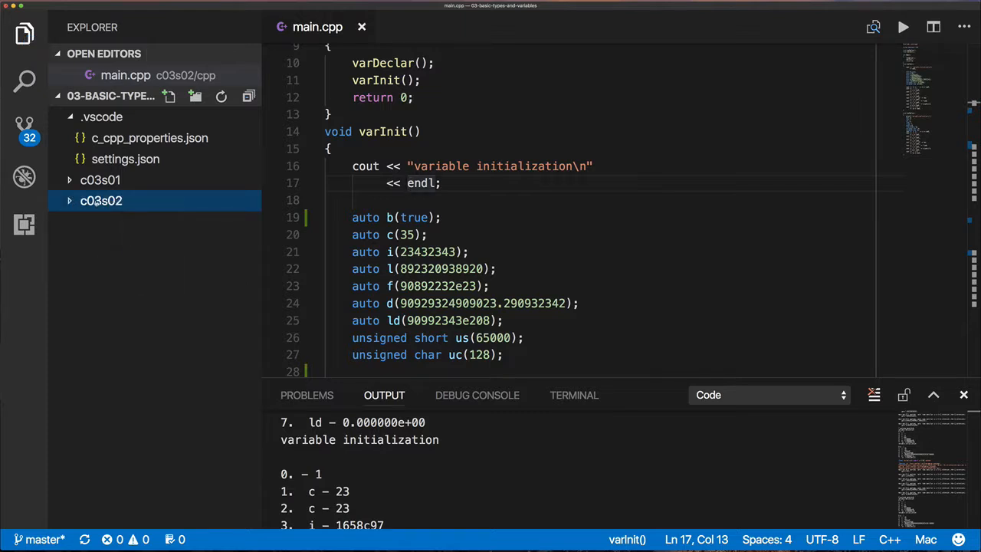
- Copy the lesson folder as c03s03 and delete the compiled binary
right_click(101, 200)
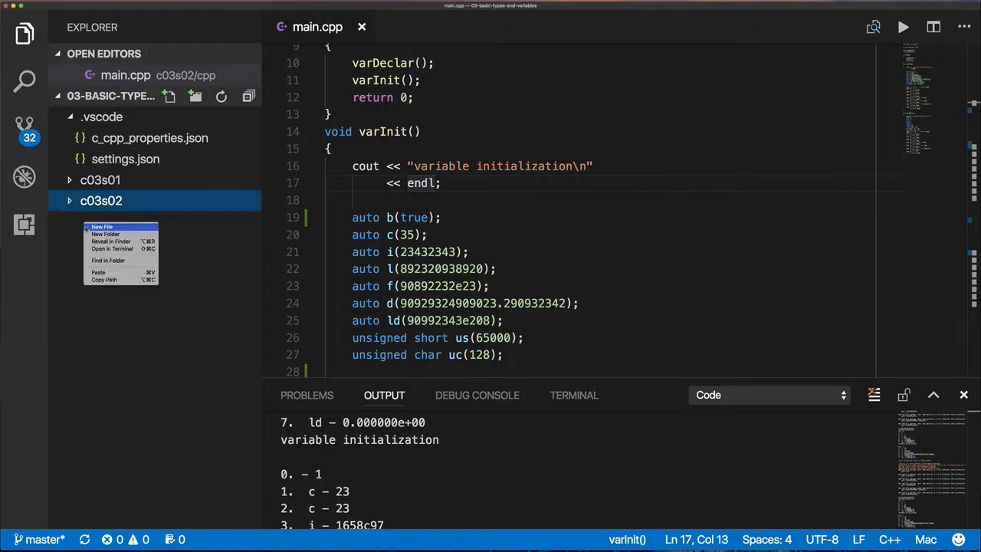
right_click(100, 221)
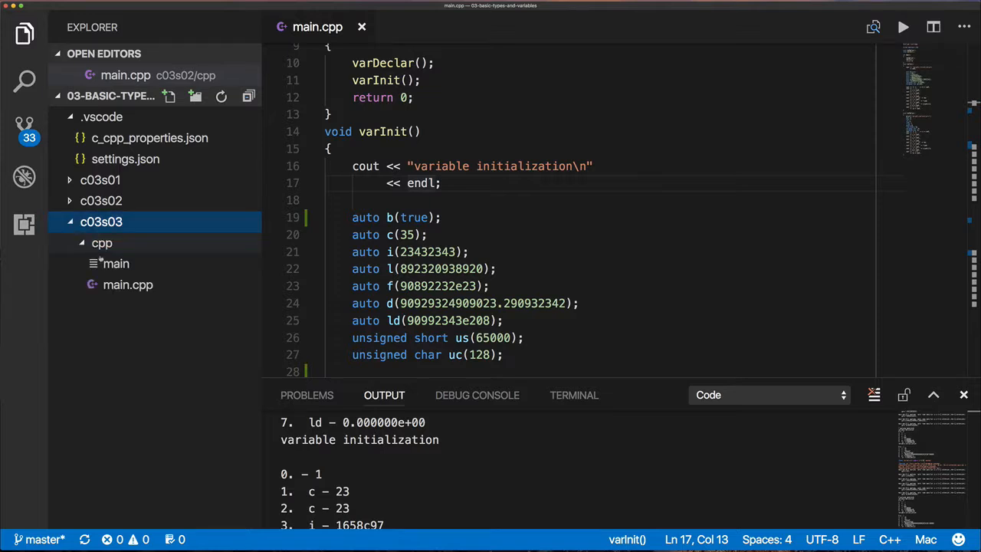
right_click(115, 285)
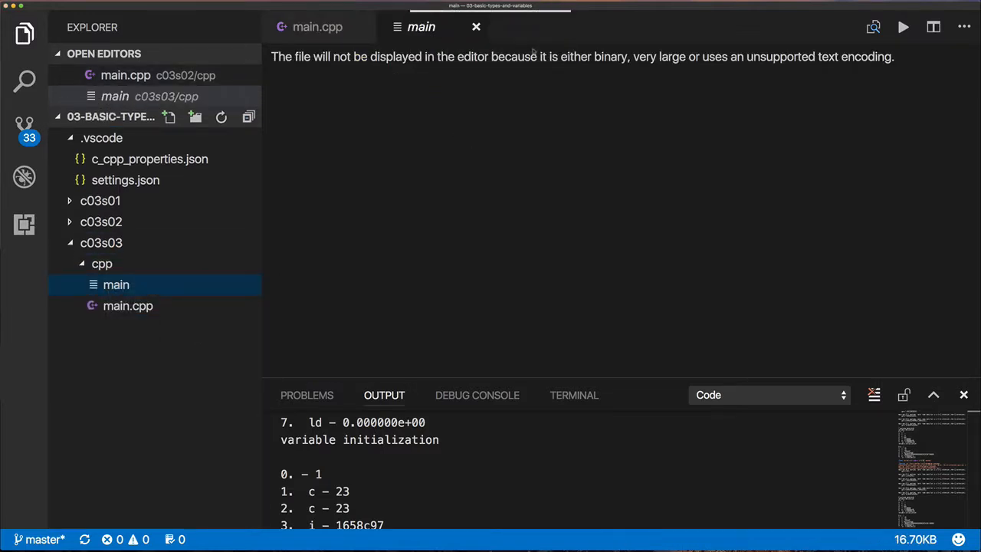
- Rename the cpp folder to go and main.cpp to main.go, then open it
right_click(127, 306)
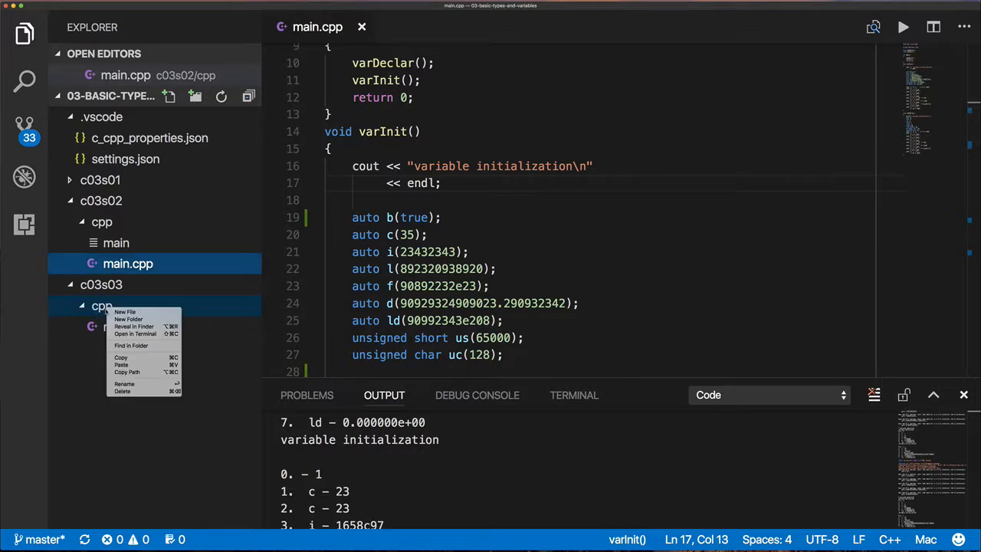
click(125, 383)
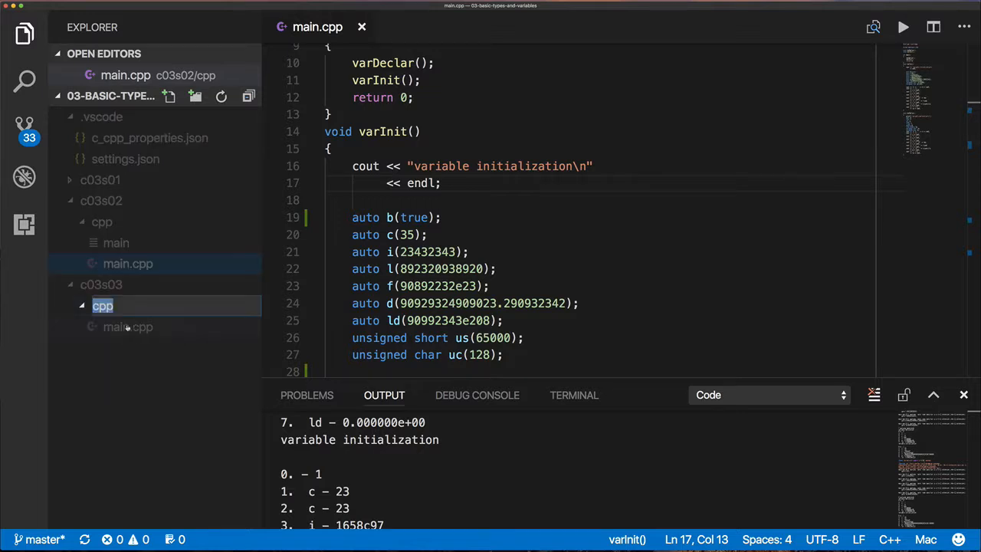
right_click(102, 306)
text(go)
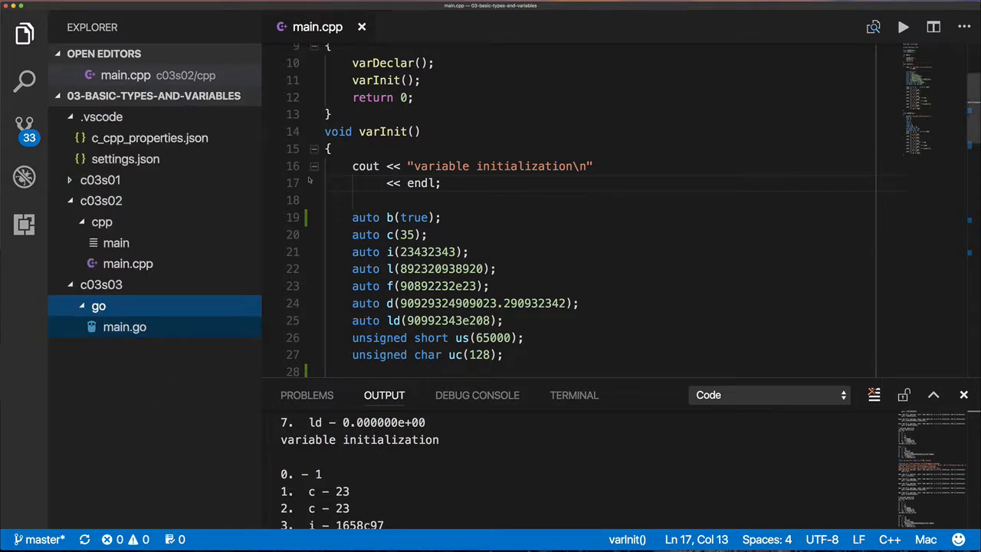
click(124, 327)
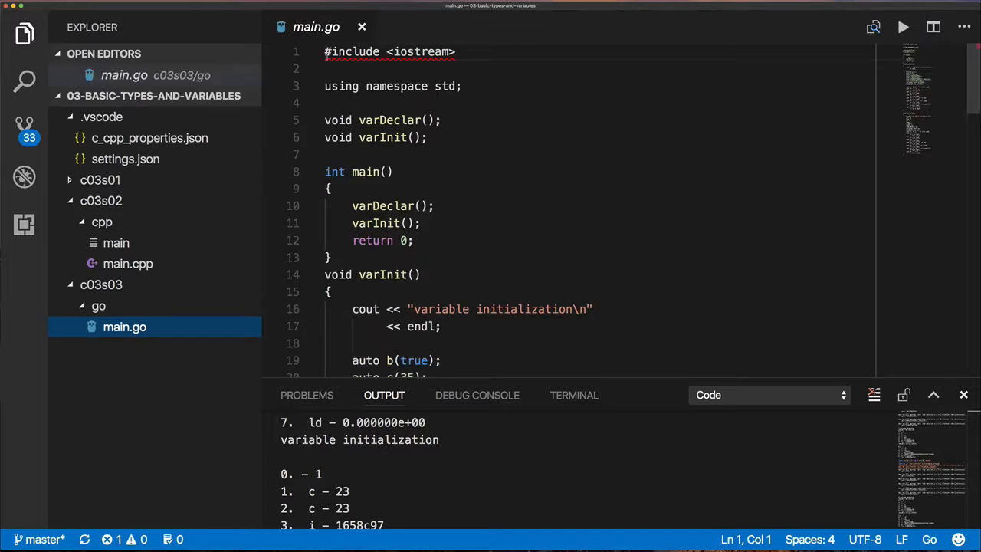
- Replace the includes with package main and import "fmt", and declare func main
text(package main)
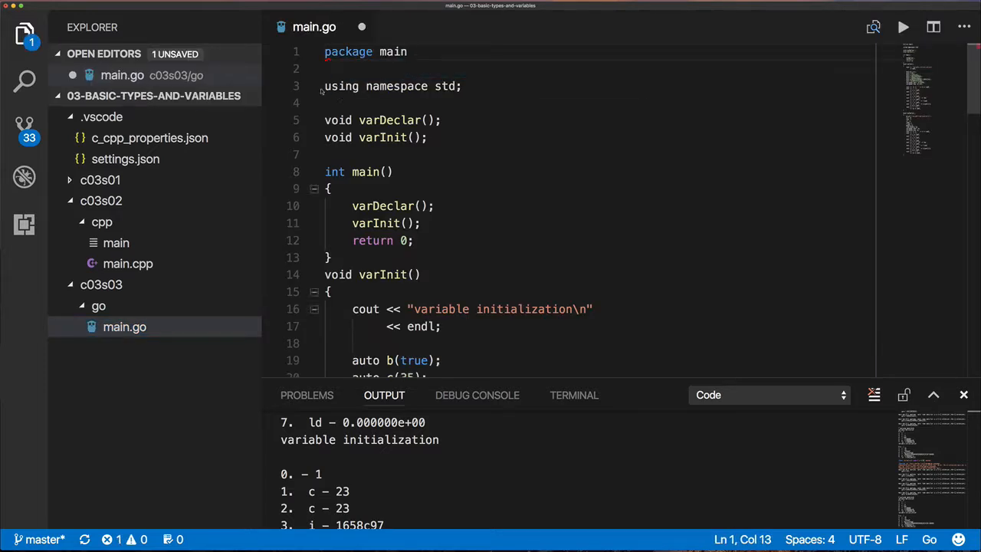
text(import "fmt)
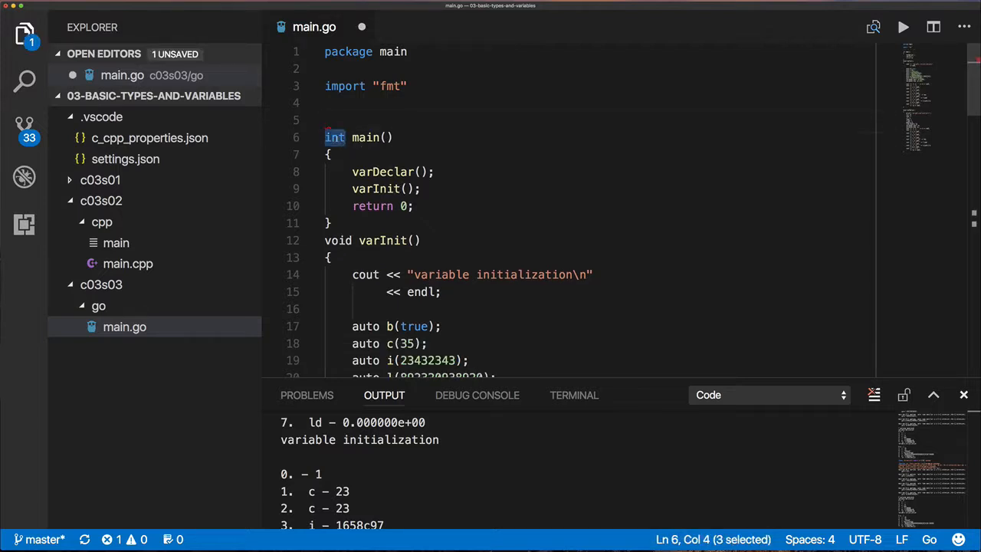
text(func)
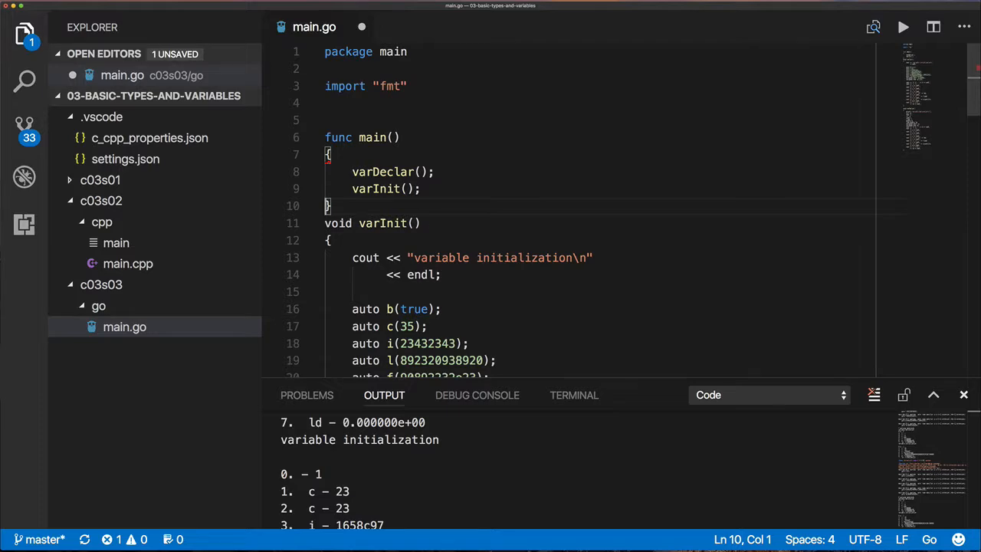
text(func)
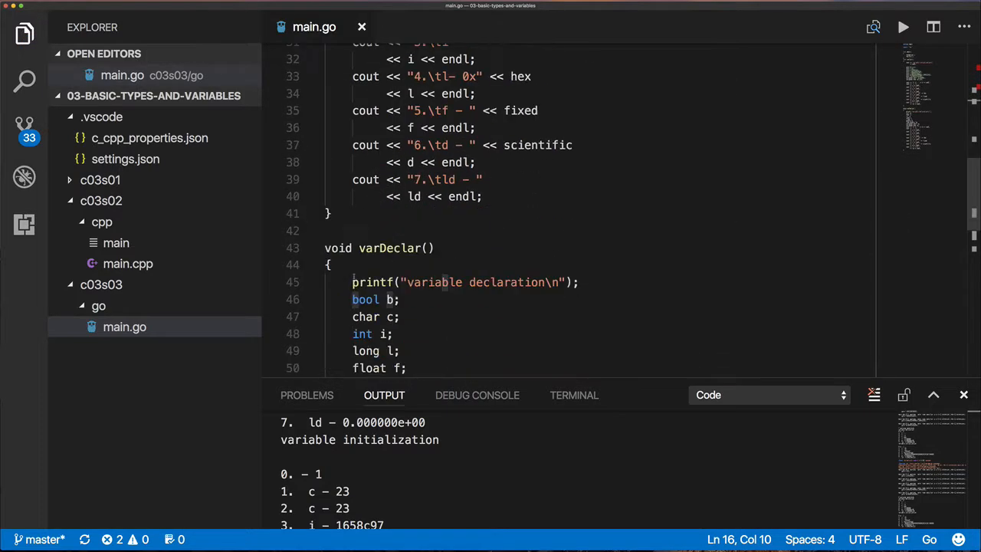
- Bring main.c's printf lines into main.go's varInit, relabelling the first as \tb
text(func)
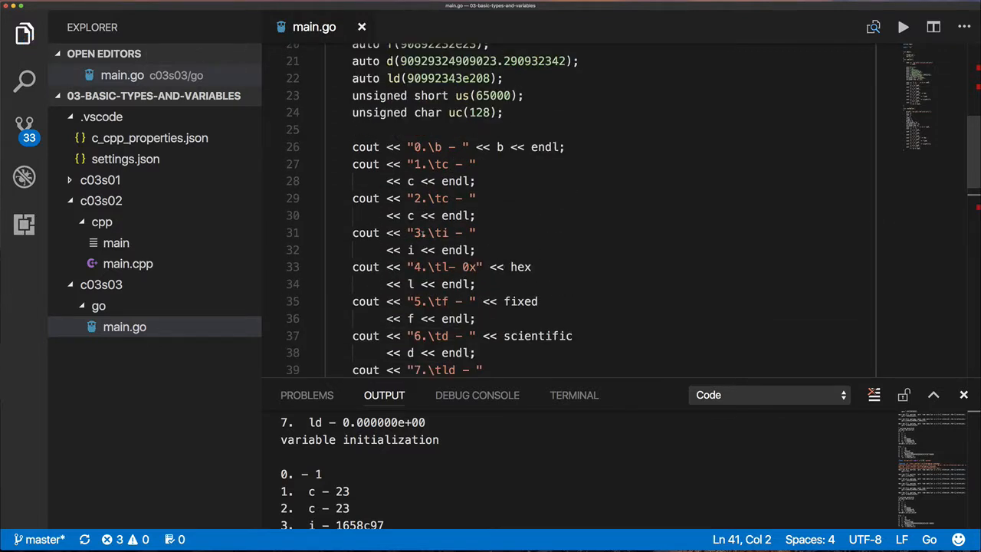
scroll(down, 3)
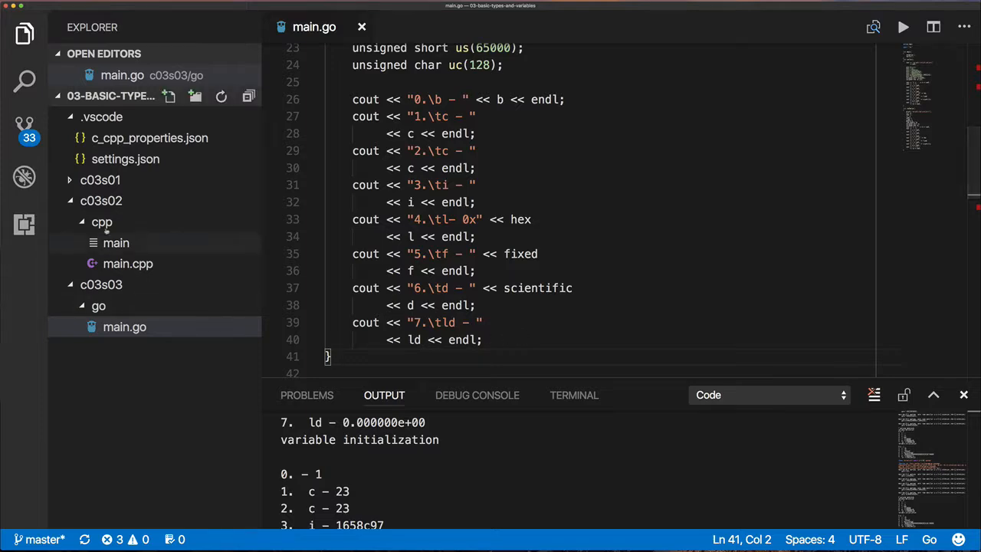
click(120, 262)
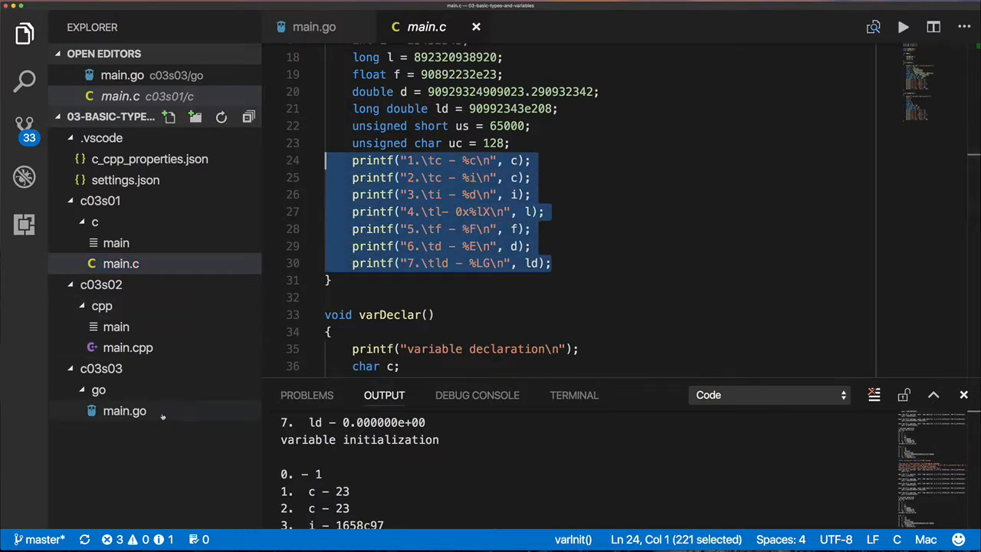
click(313, 27)
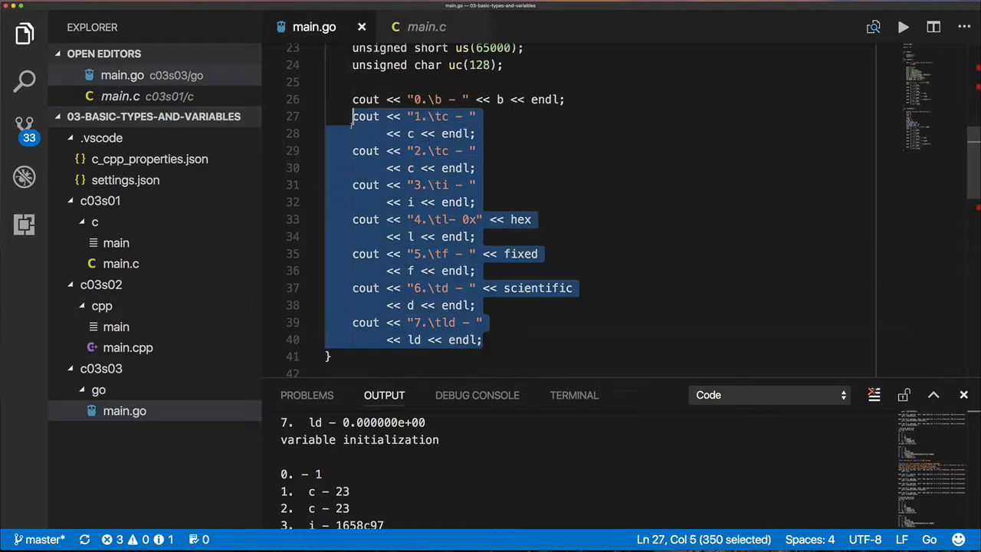
text(printf("1.\tc - %c\n", c);)
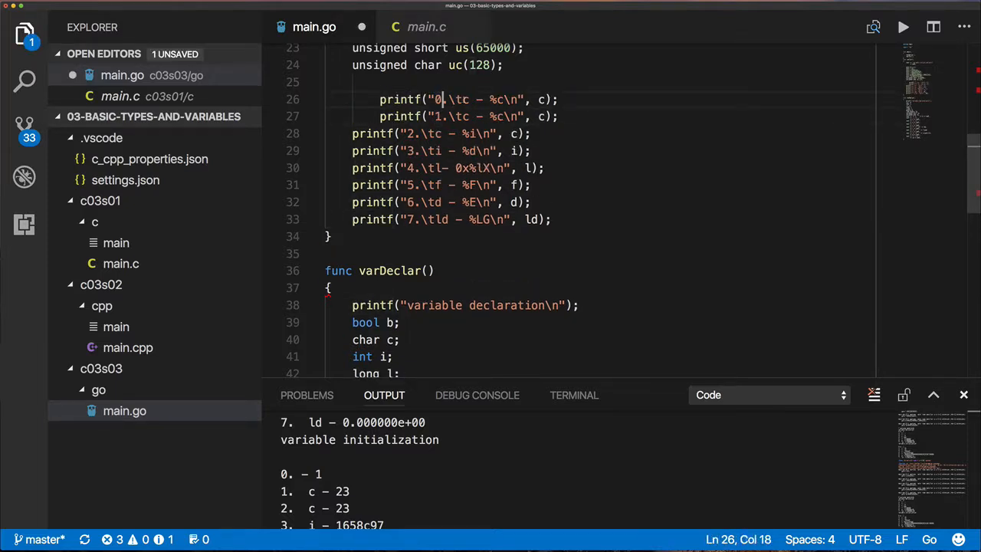
text(\b)
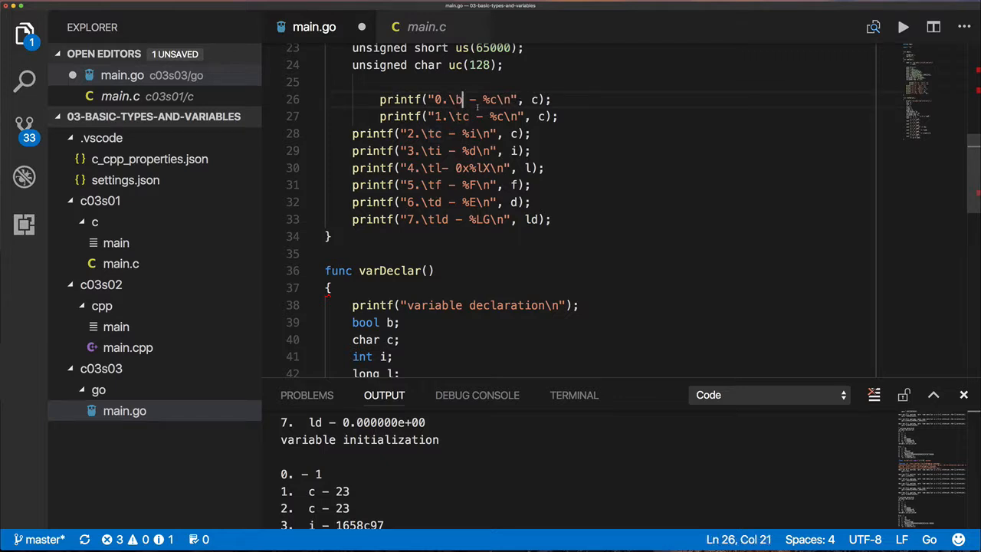
click(426, 26)
text(t)
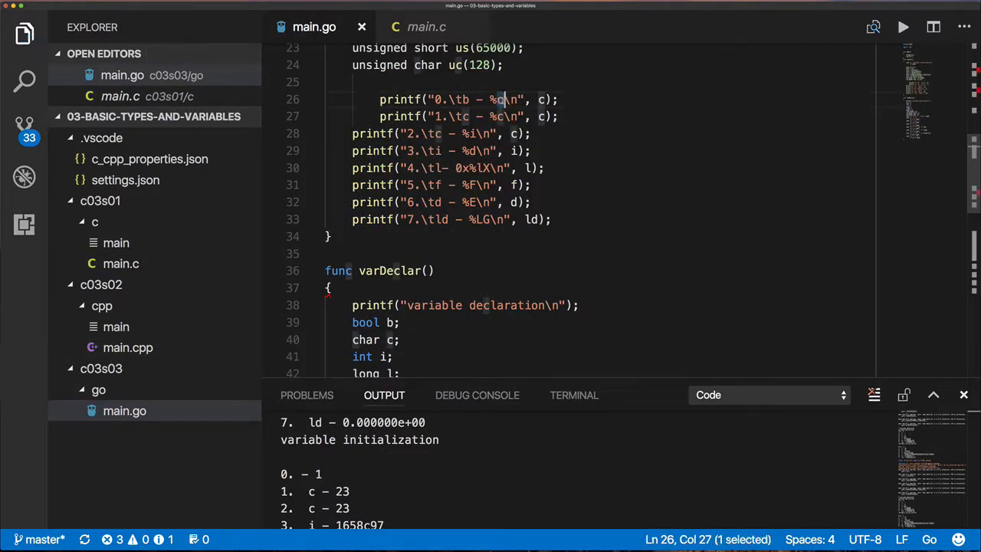
- Change each printf format specifier in main.go to %v
text(v)
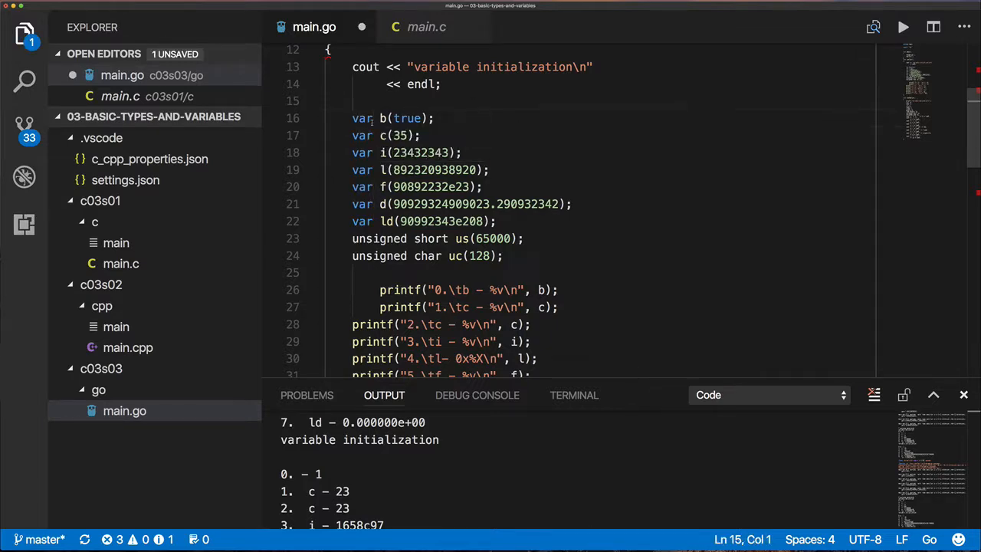
- Paste main.c's initializations into main.go and replace every C type with var
click(120, 263)
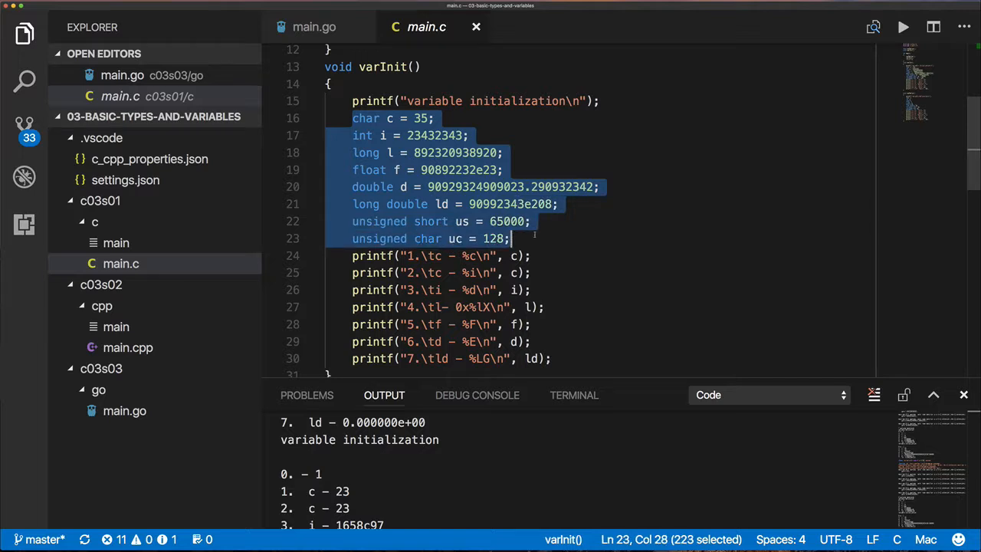
click(313, 27)
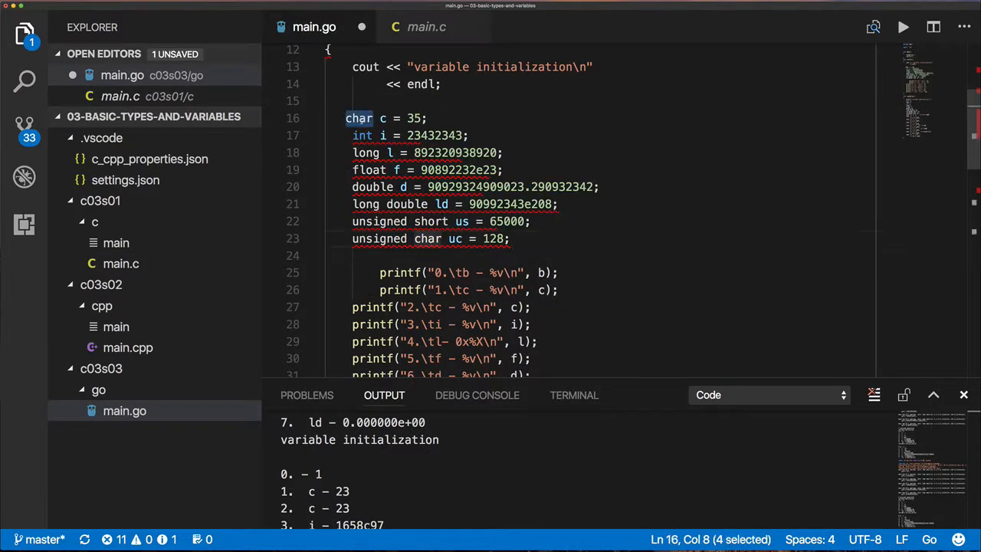
key(ctrl+d)
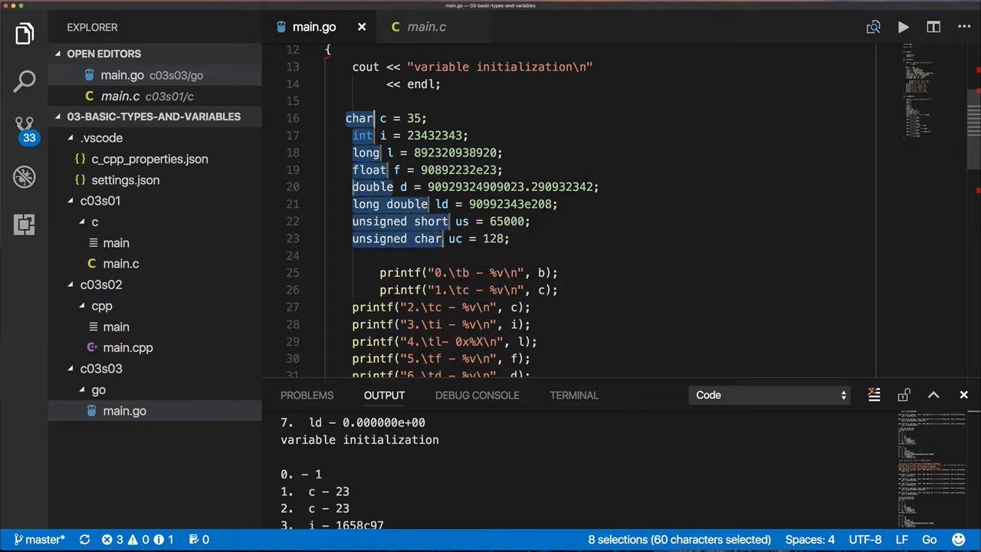
text(var)
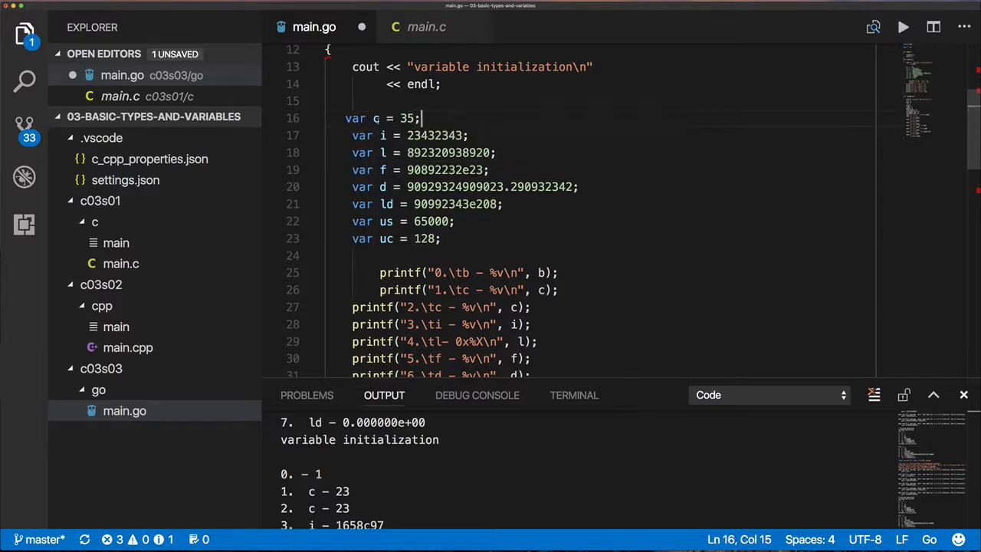
- Rename c to r = 'J', add flag = true and var b uint8 = 35
double_click(375, 118)
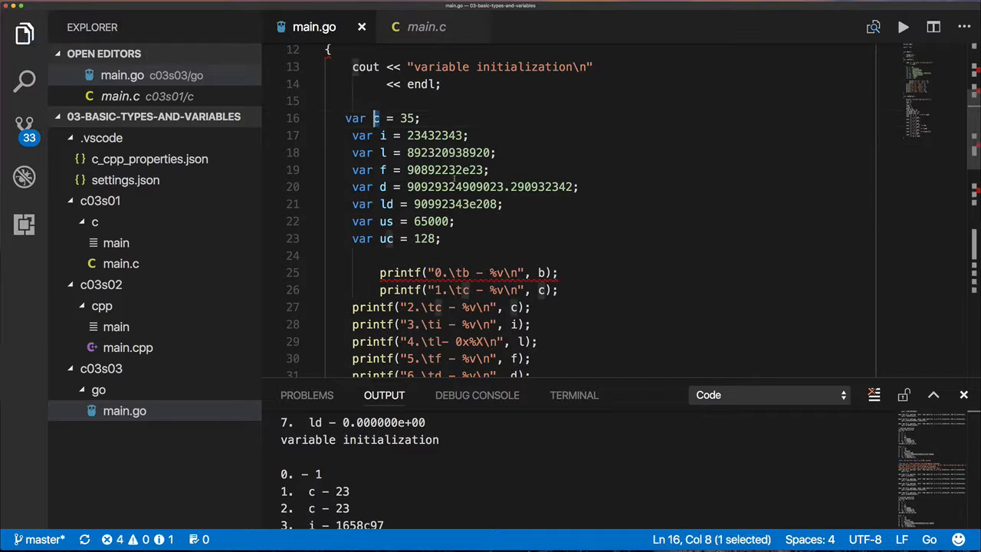
click(390, 238)
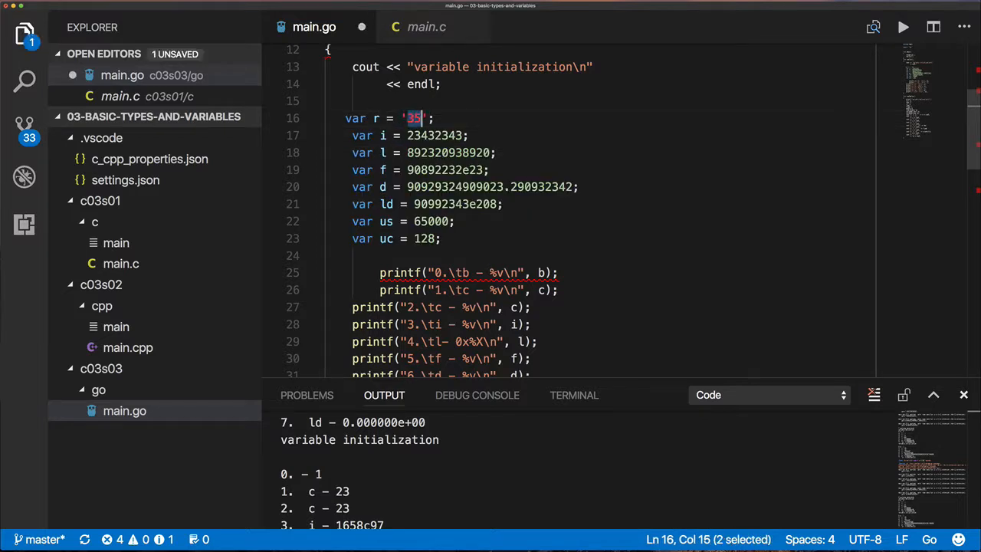
text(J)
text(var)
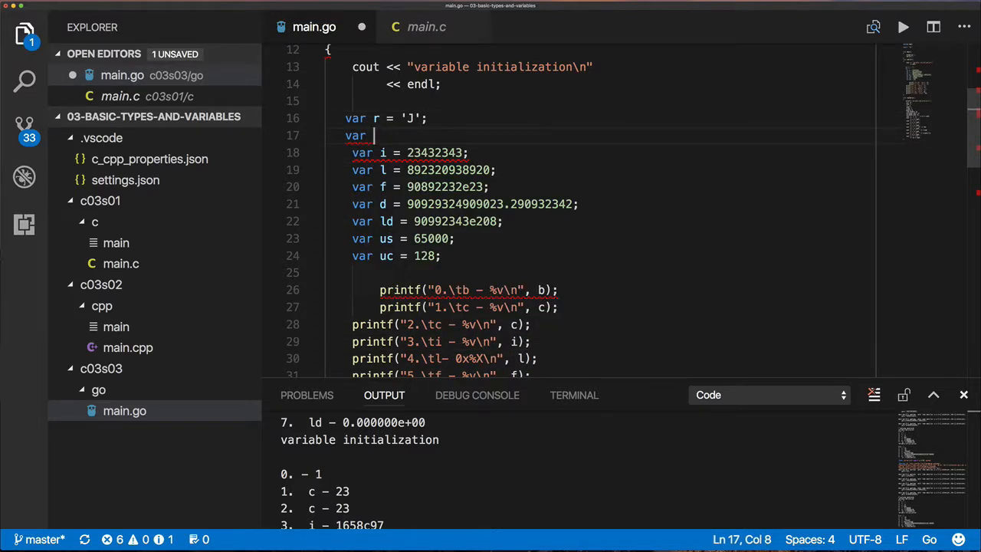
text(flag = true;)
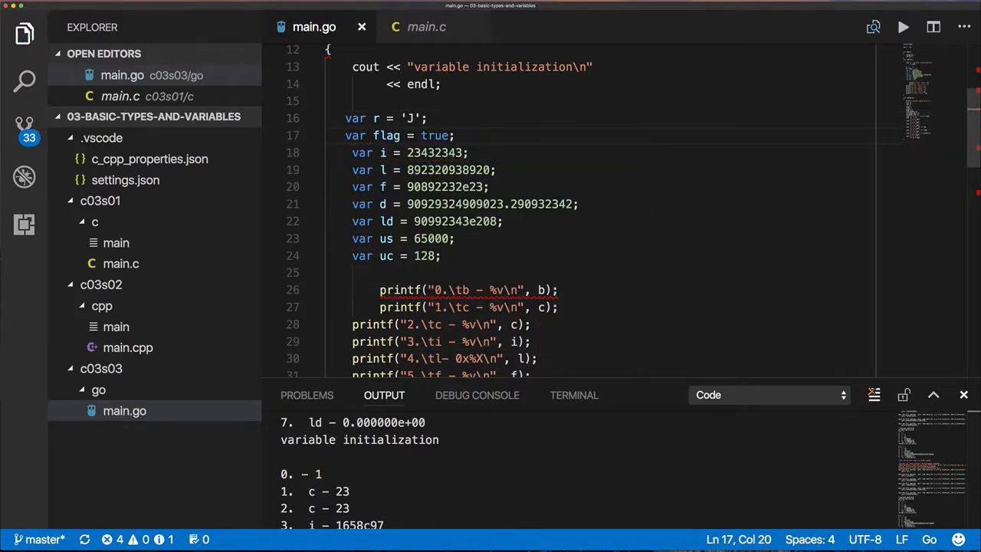
text(var b)
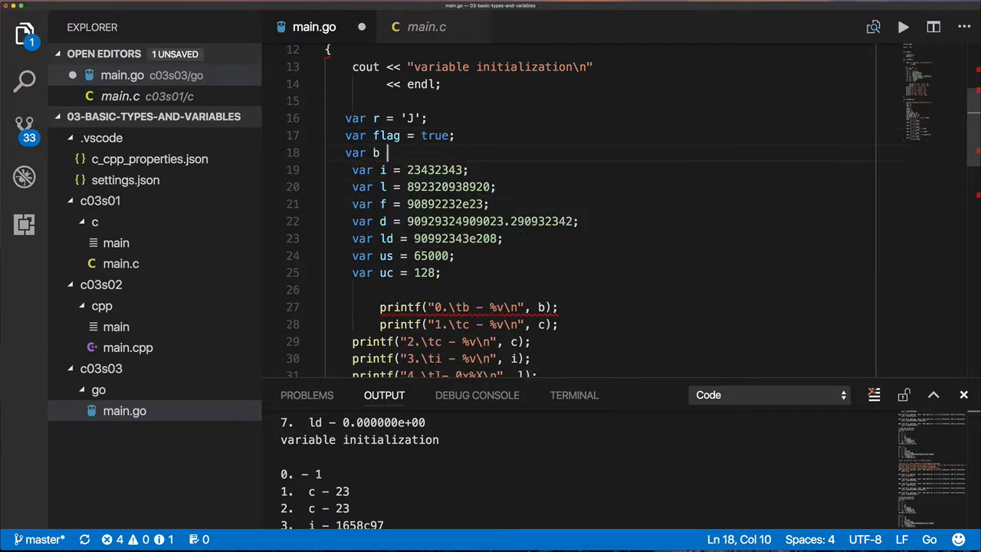
text(uint8 = 35;)
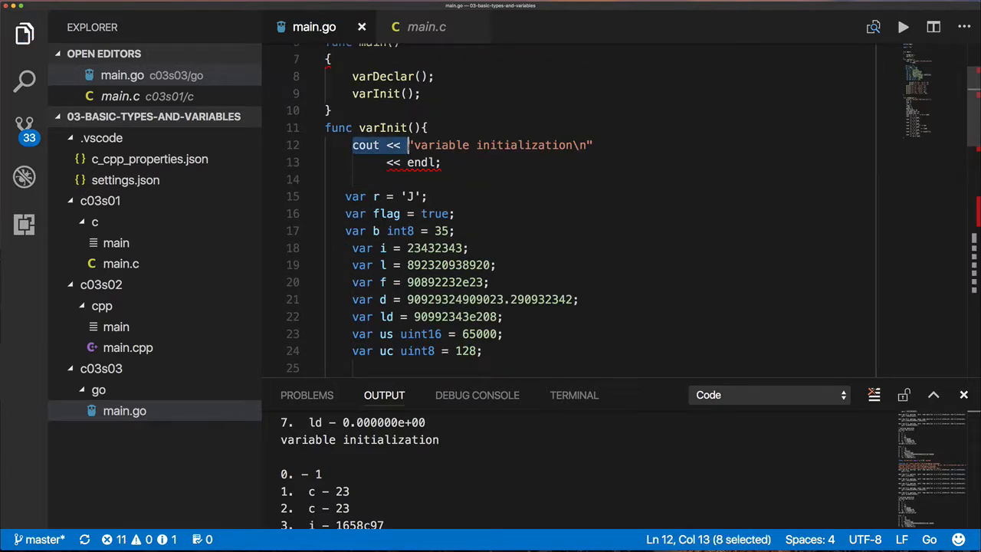
text(fmt.Print()
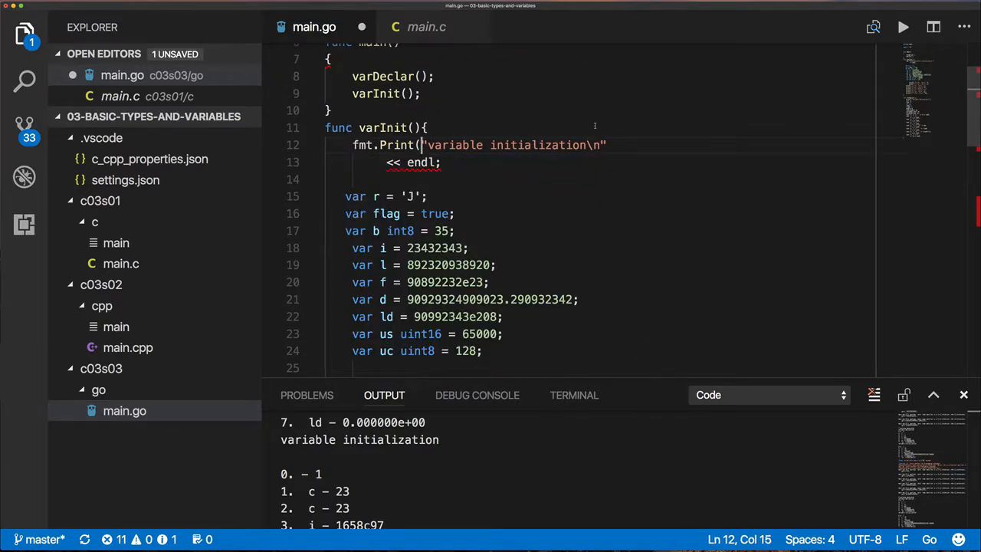
scroll(down, 3)
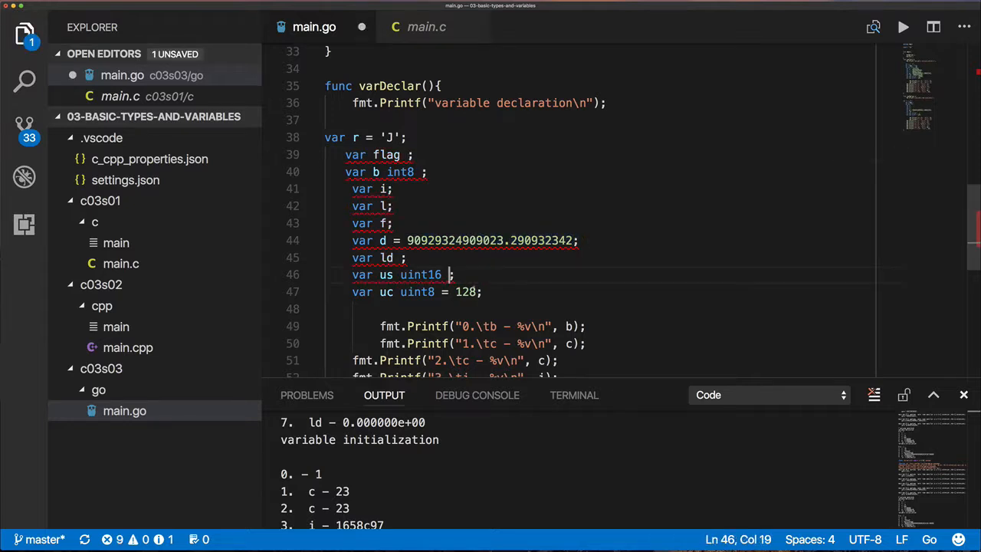
- Strip varDeclar's initial values, giving types like float64, bool and byte
text(float64;)
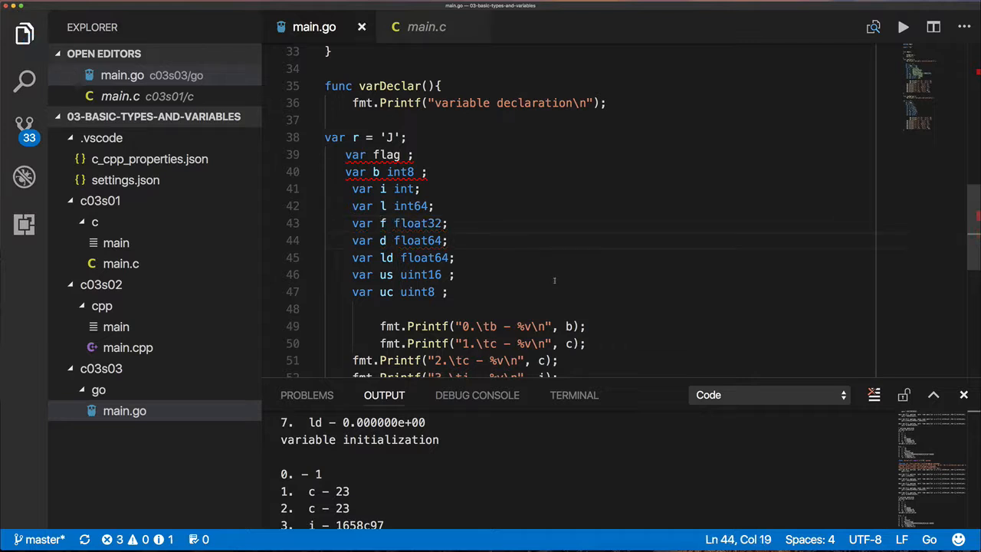
text(bool)
click(598, 137)
text(rune)
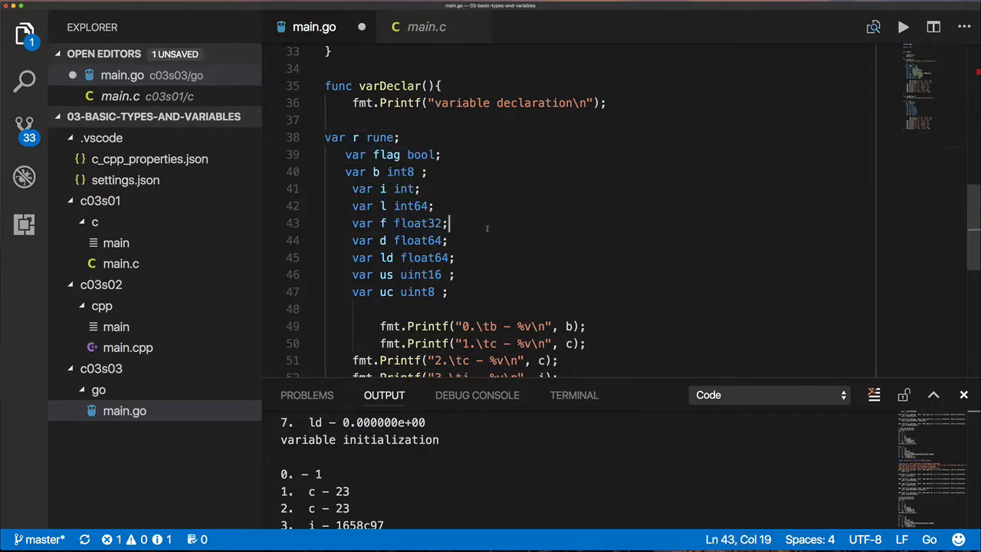
text(byte)
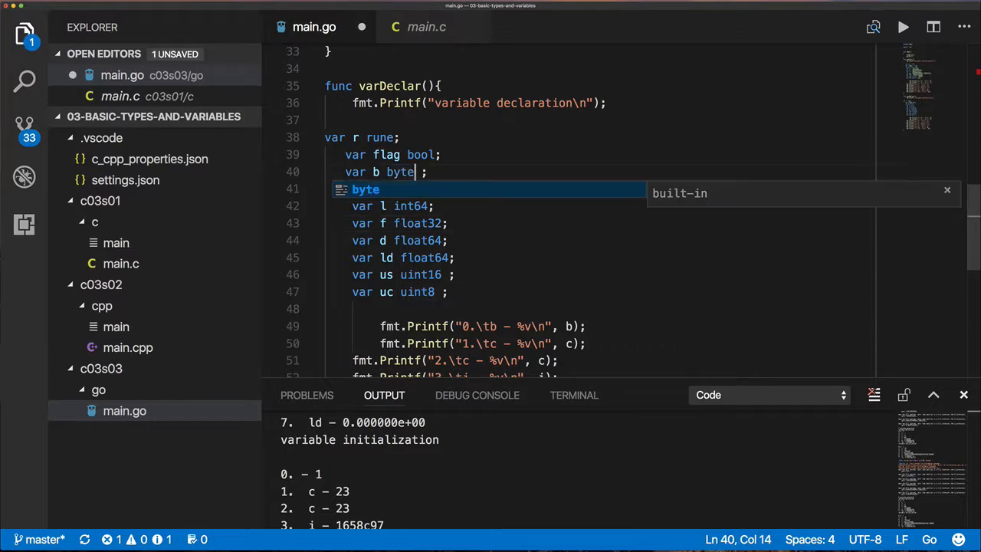
scroll(up, 3)
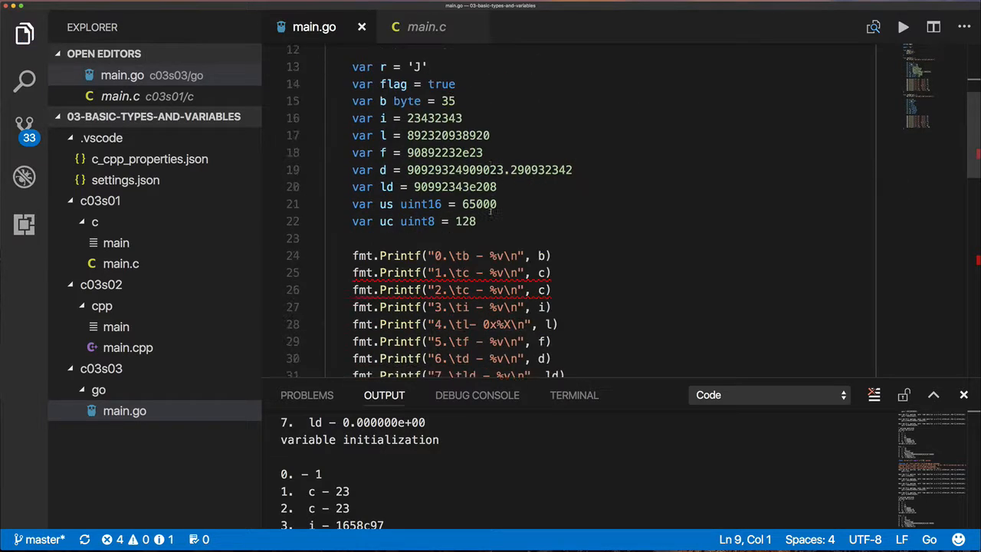
- Paste varInit's fmt.Printf lines after varDeclar's declarations, printing flag, r, b and i
scroll(down, 3)
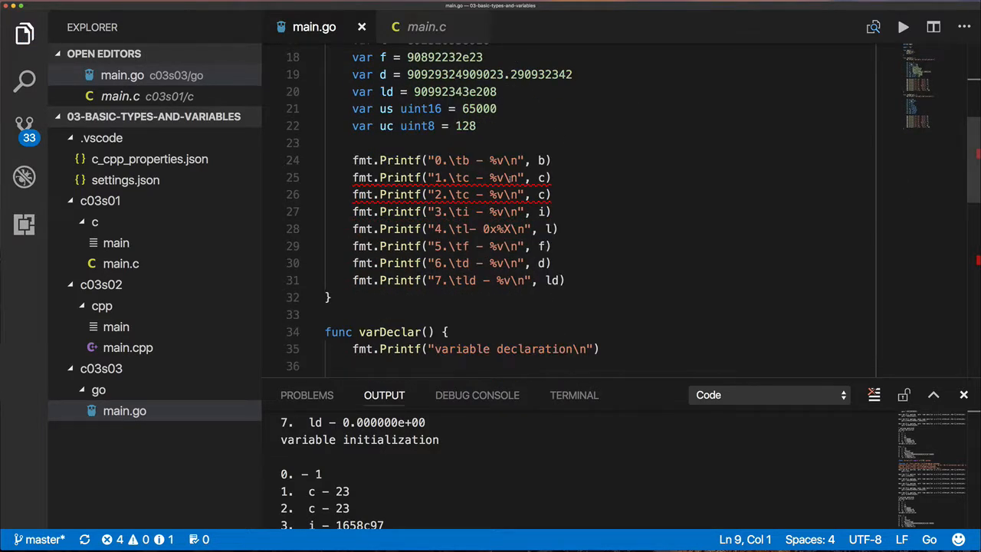
scroll(down, 3)
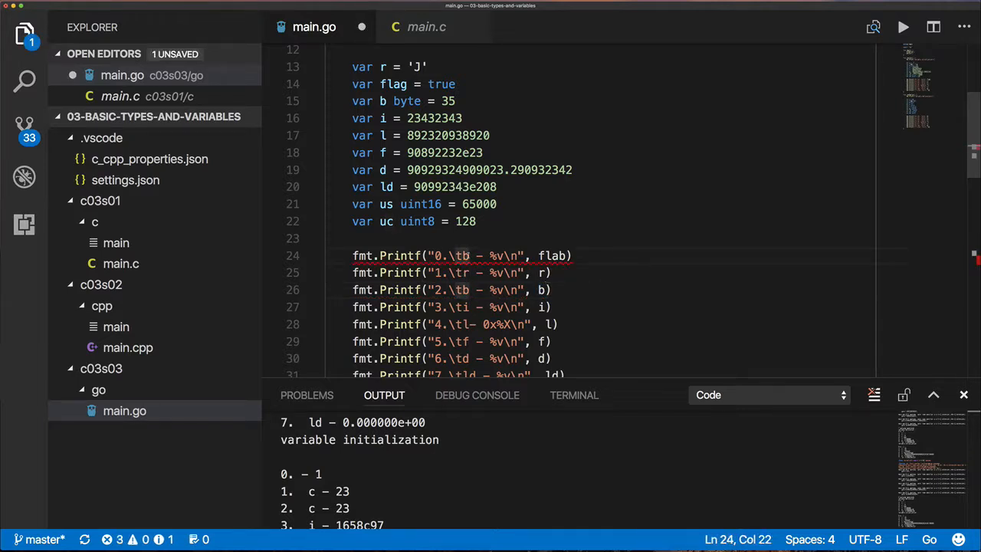
text(flag)
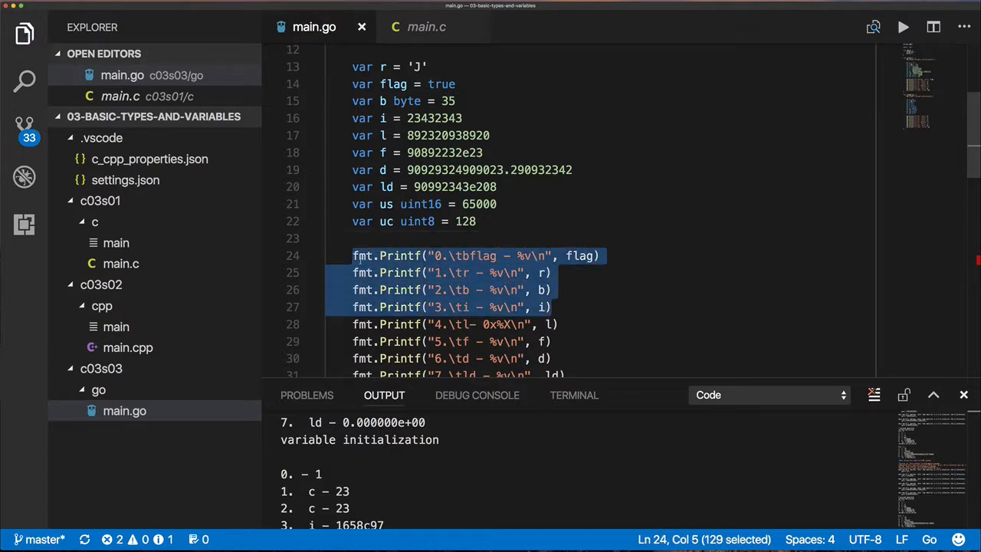
scroll(down, 3)
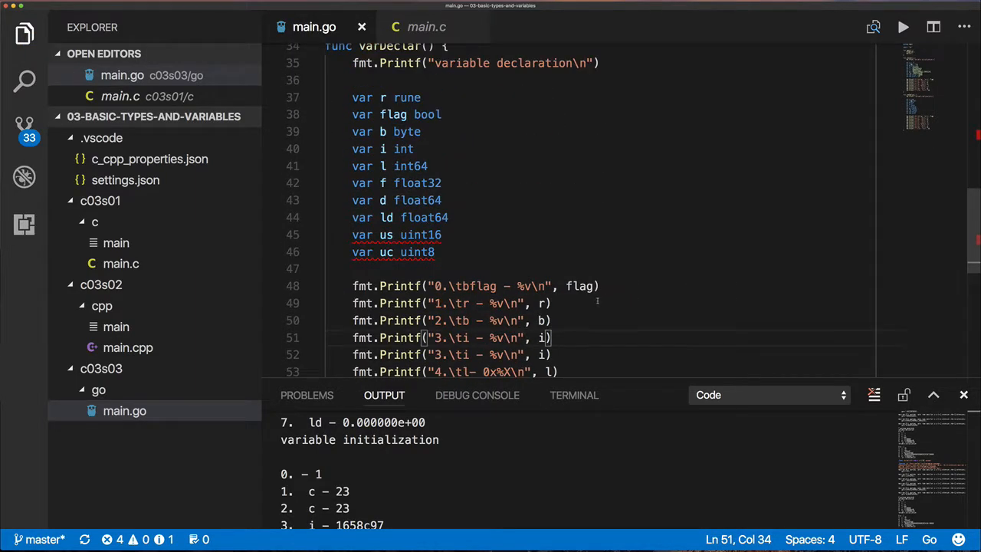
scroll(up, 3)
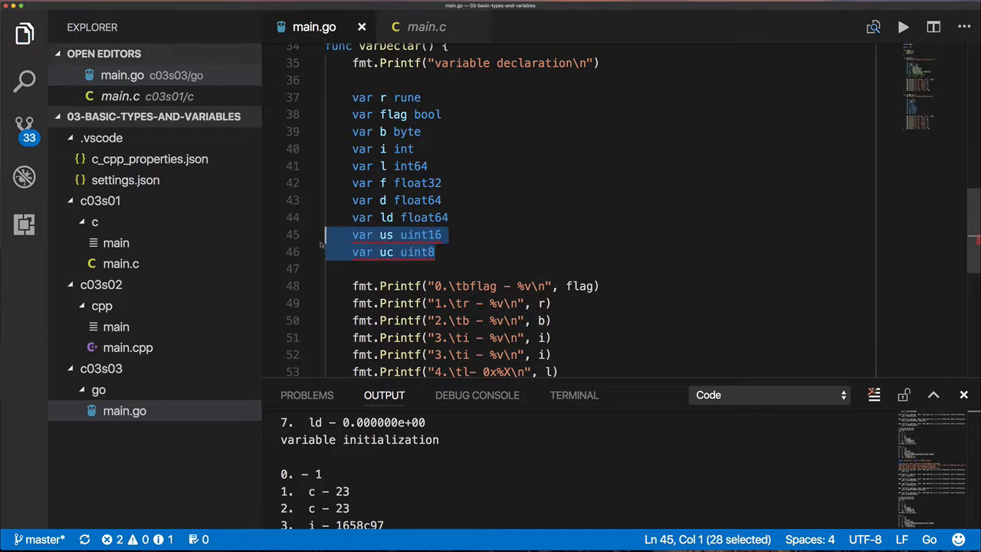
- Comment out the us and uc declarations, then run main.go showing bflag false then true
key(ctrl+/)
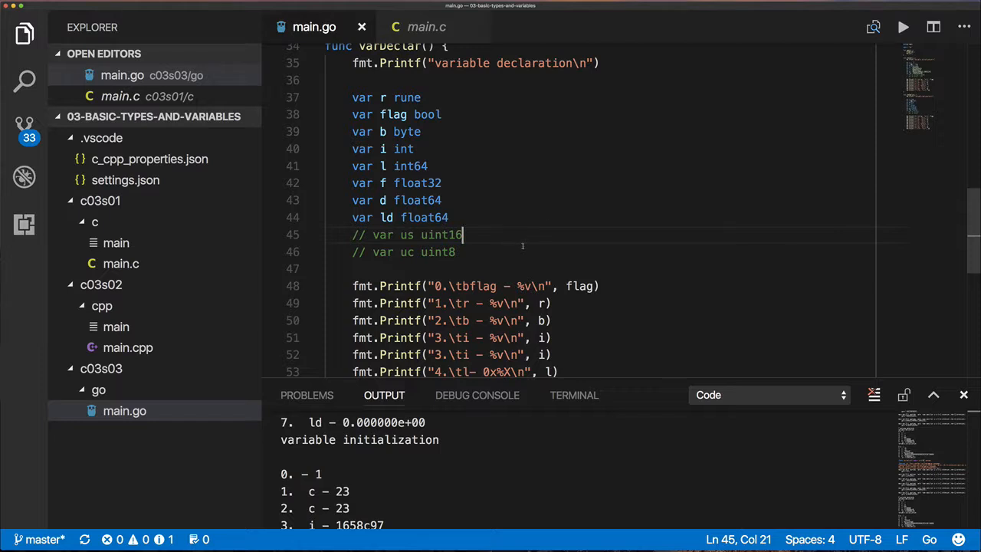
mouse_move(537, 182)
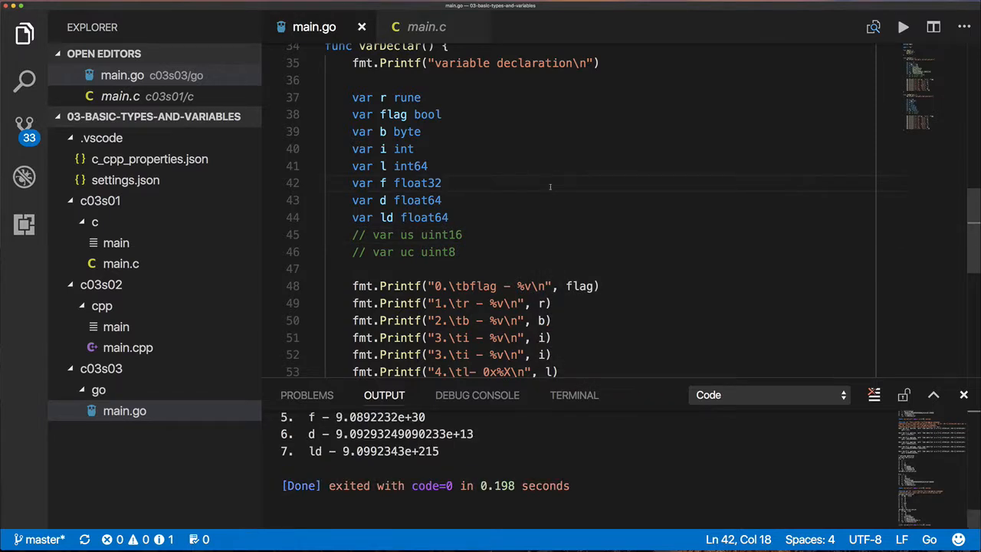
click(441, 182)
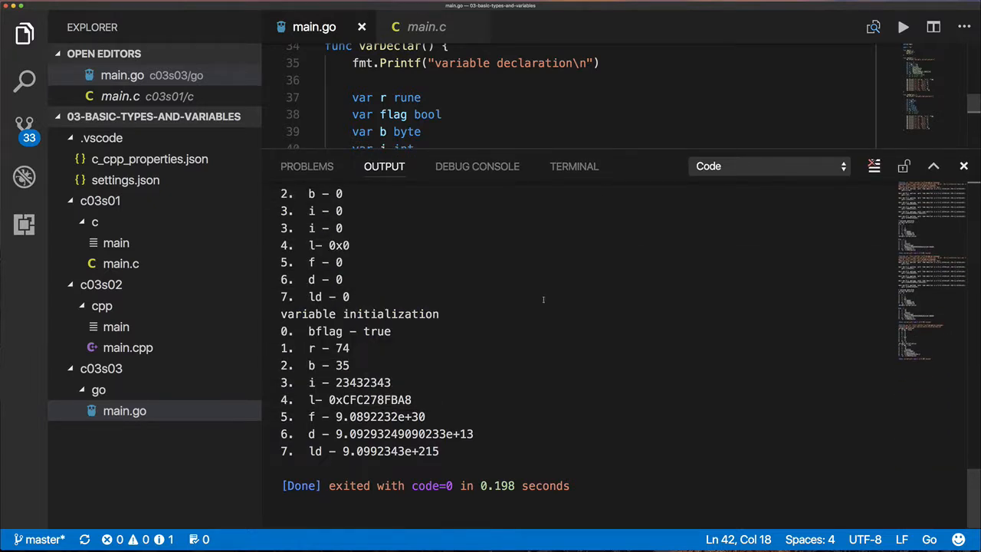
click(903, 27)
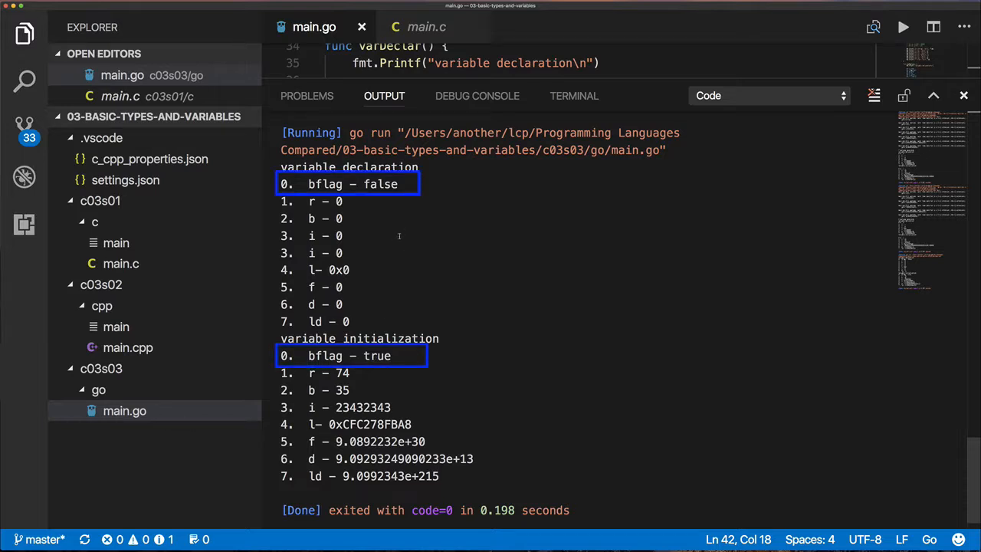
mouse_move(474, 376)
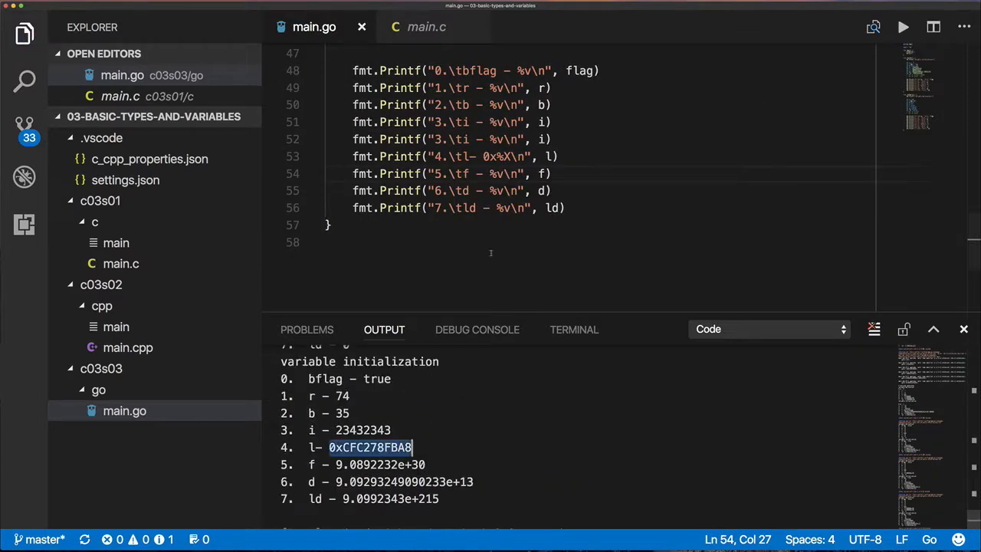
scroll(up, 3)
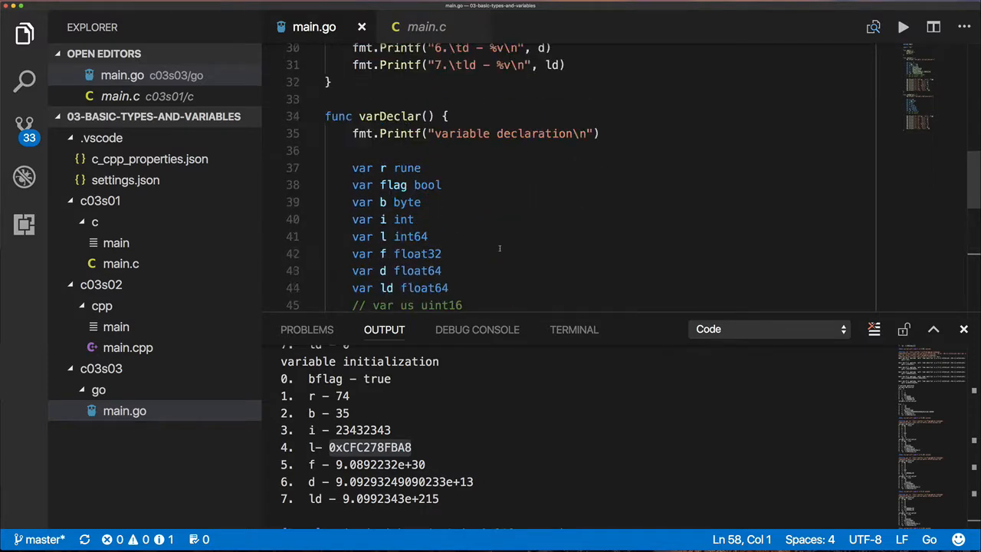
scroll(up, 3)
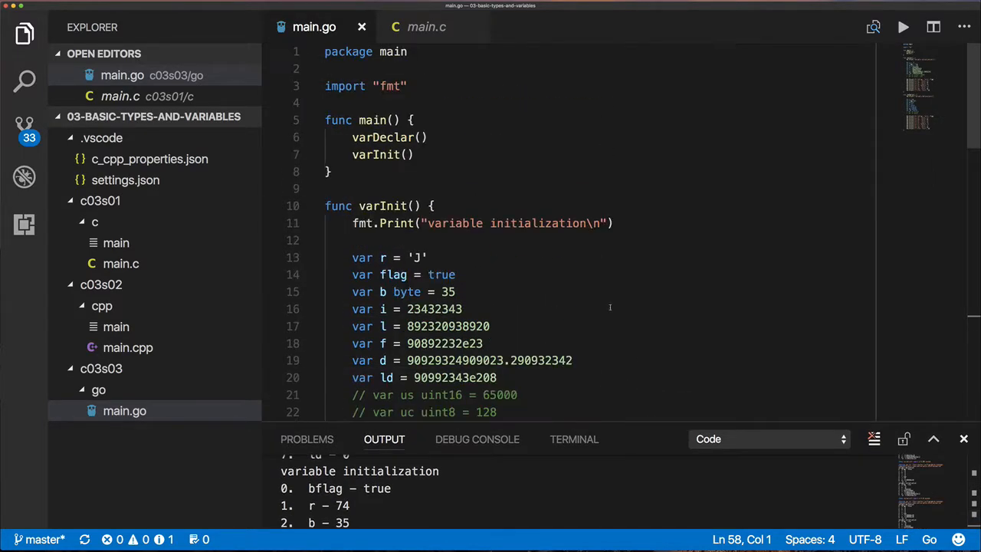
scroll(down, 3)
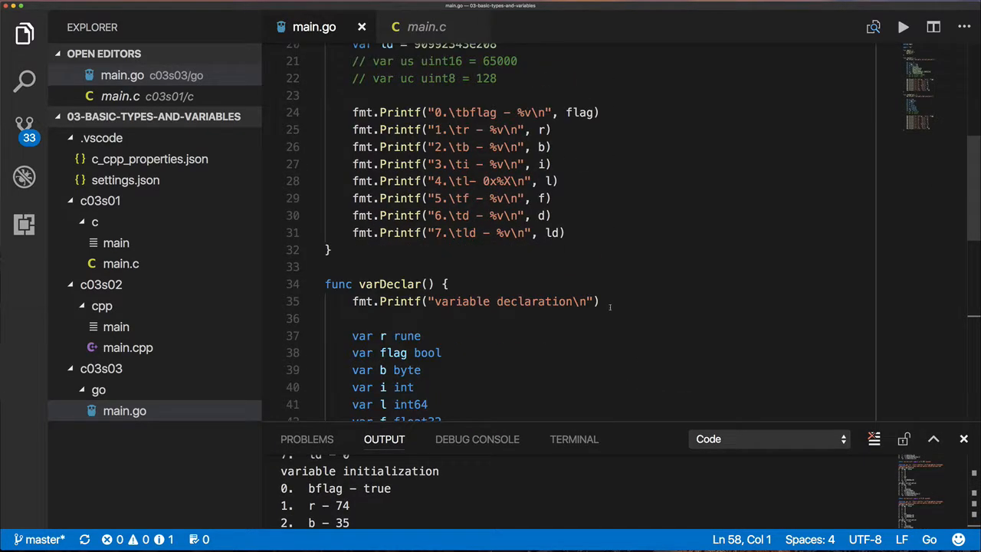
scroll(down, 3)
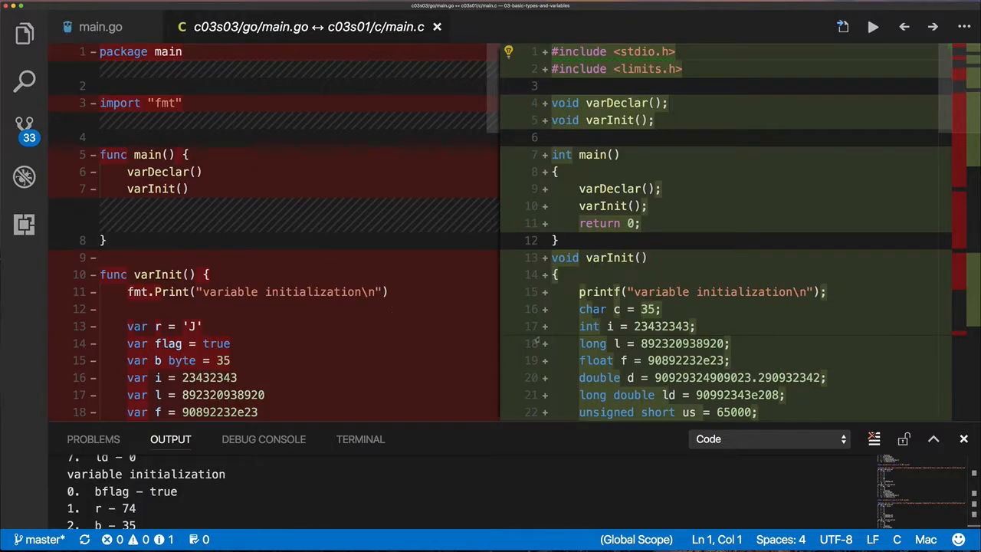
- Scroll through the main.go versus main.c diff, then close the comparison
click(625, 344)
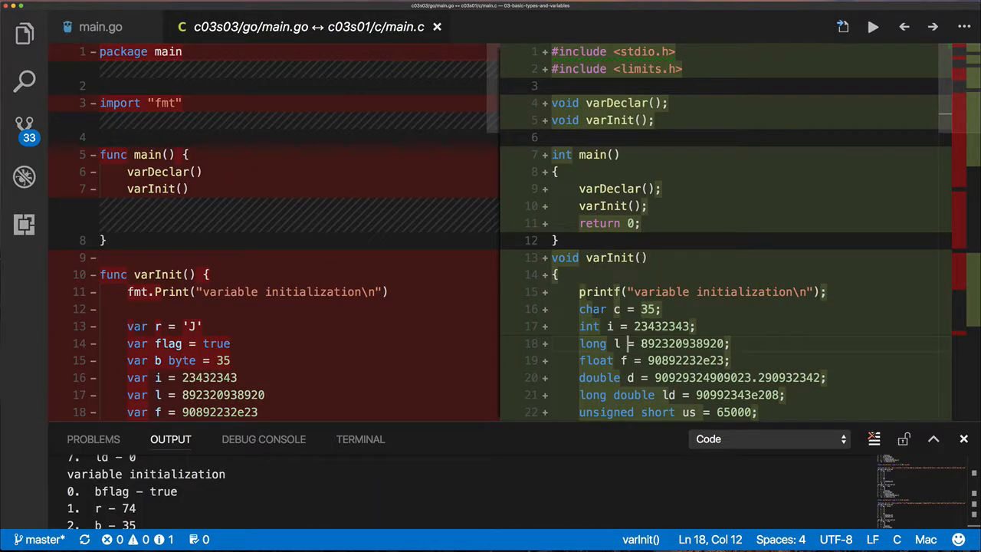
scroll(down, 3)
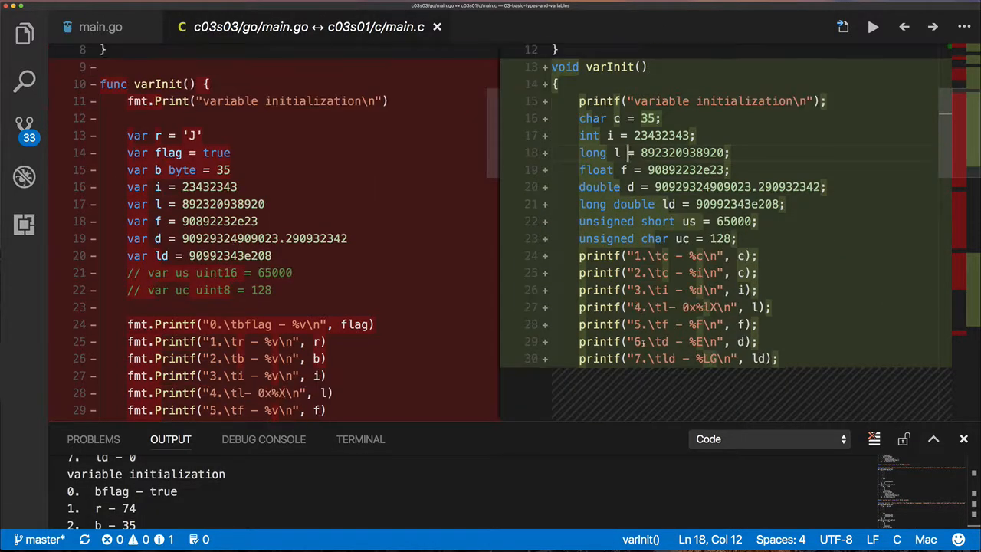
click(735, 238)
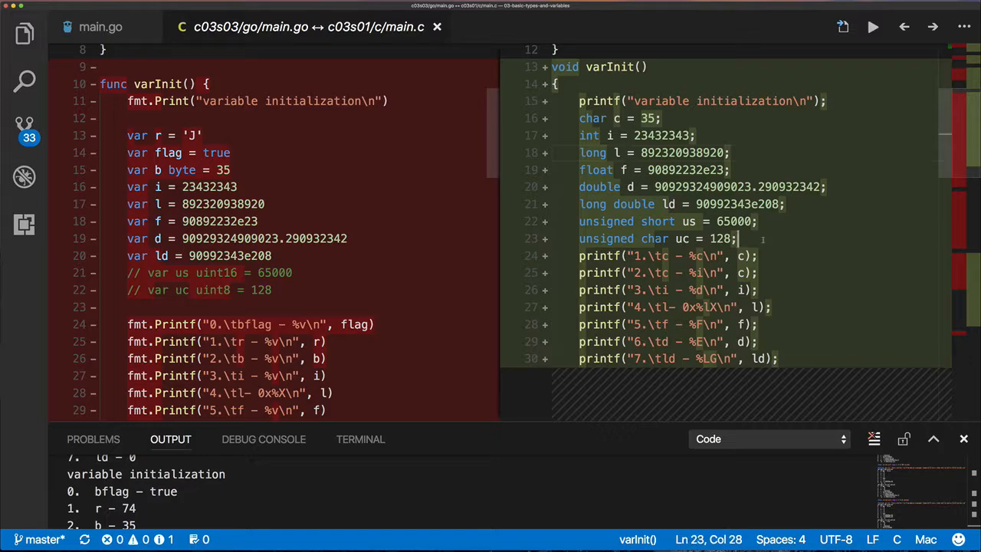
scroll(down, 3)
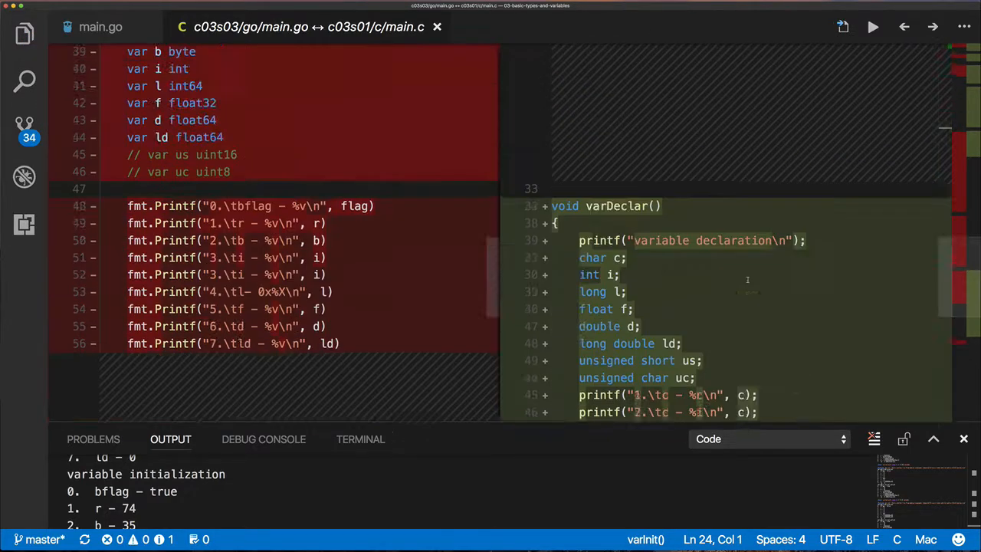
scroll(up, 3)
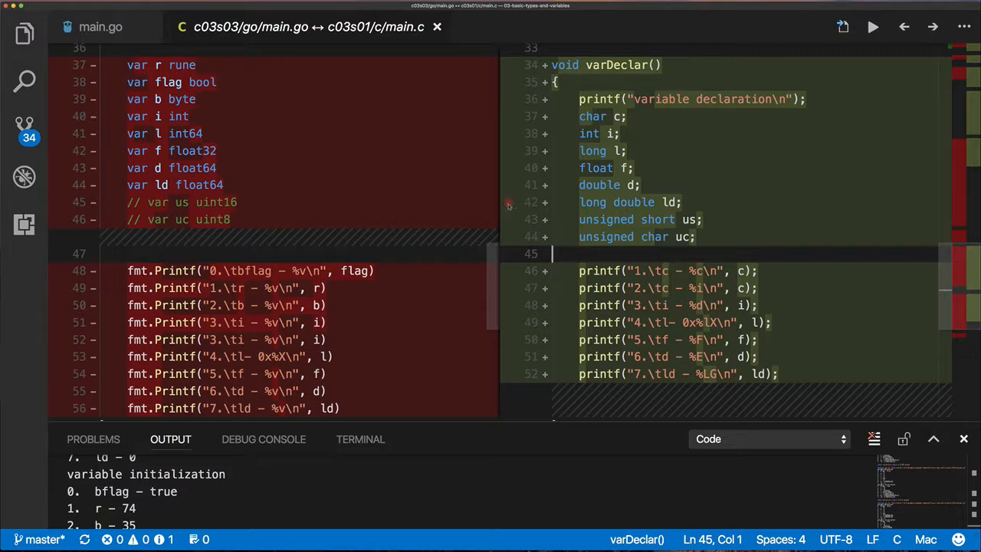
mouse_move(321, 84)
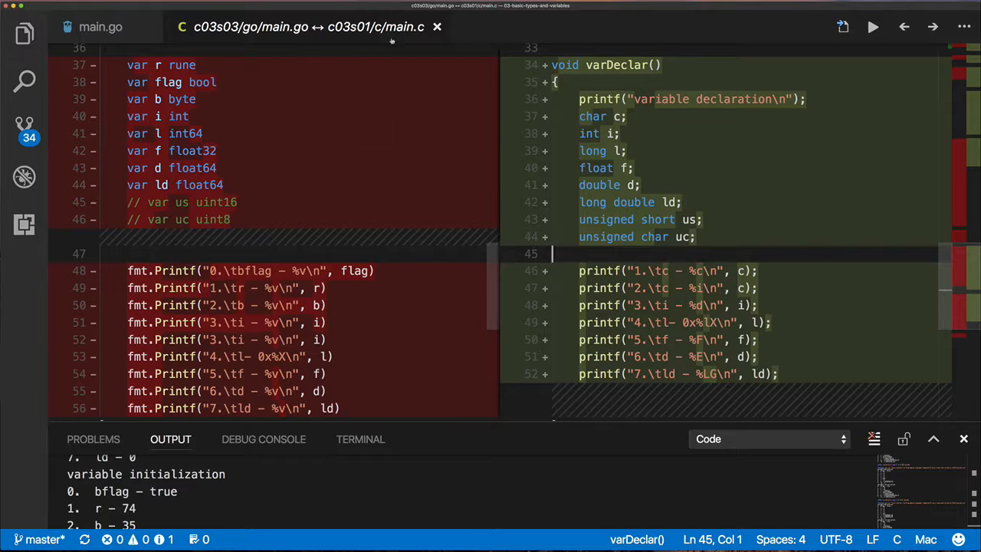
click(436, 26)
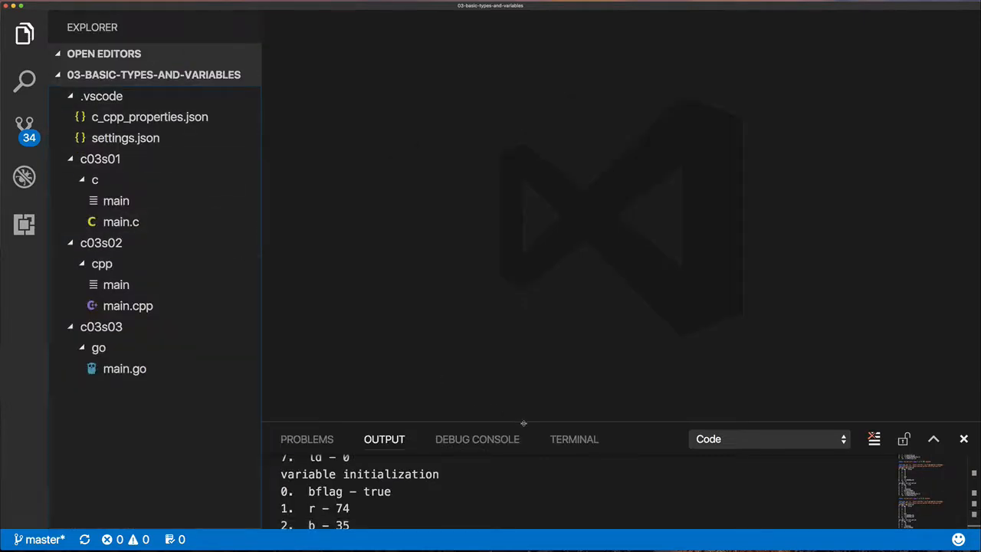
- Make the Output panel taller and scroll up to main.go's zero values with bflag false
drag(524, 422, 523, 307)
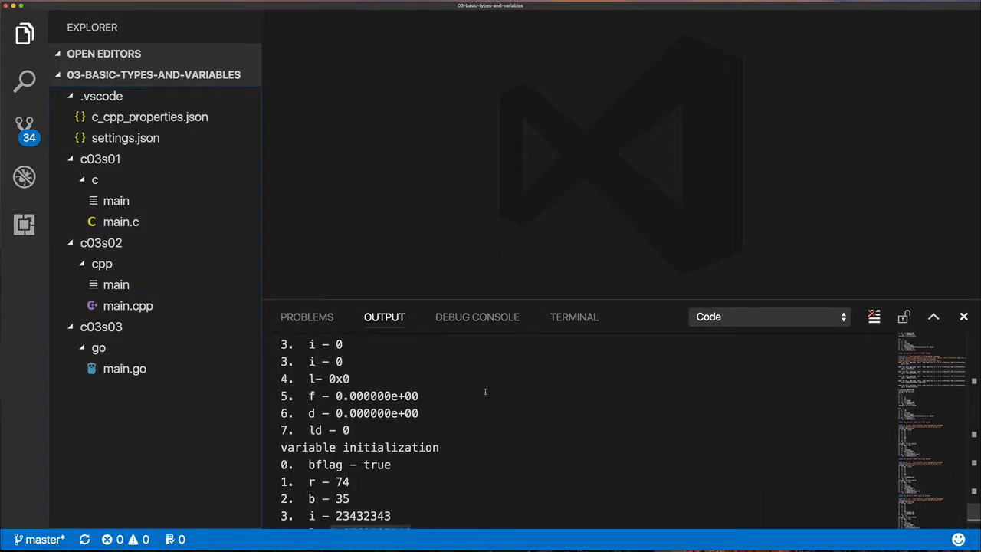
scroll(up, 3)
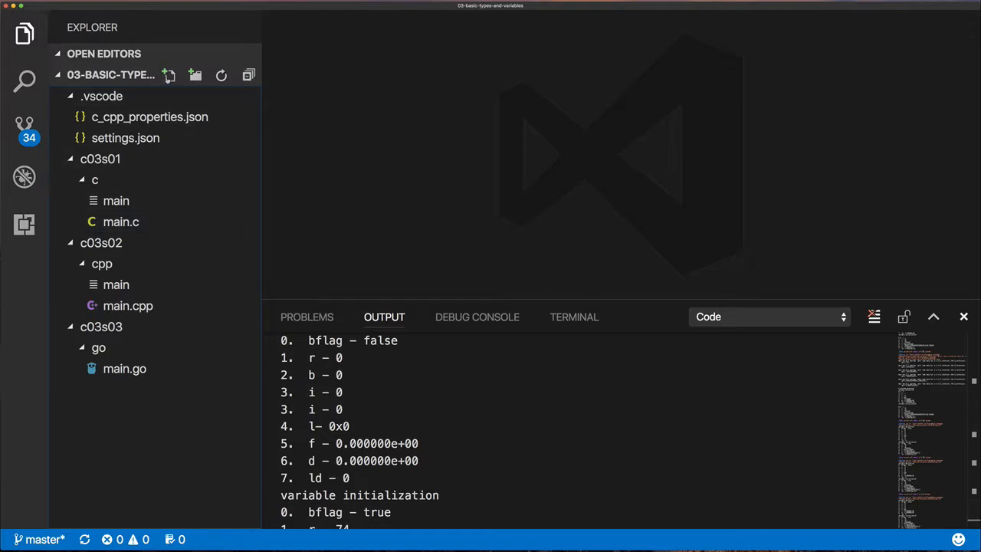
mouse_move(327, 110)
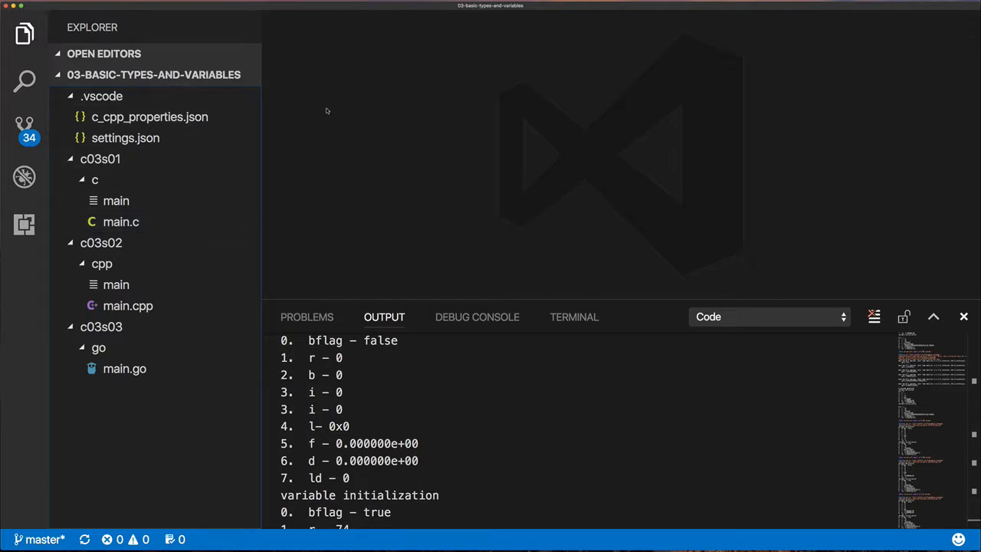